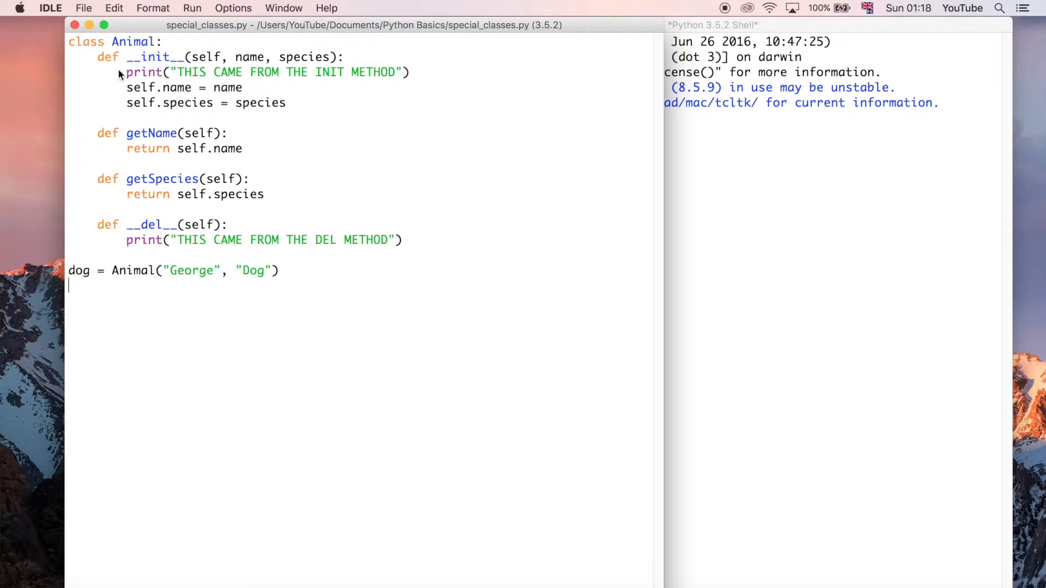
mouse_move(446, 85)
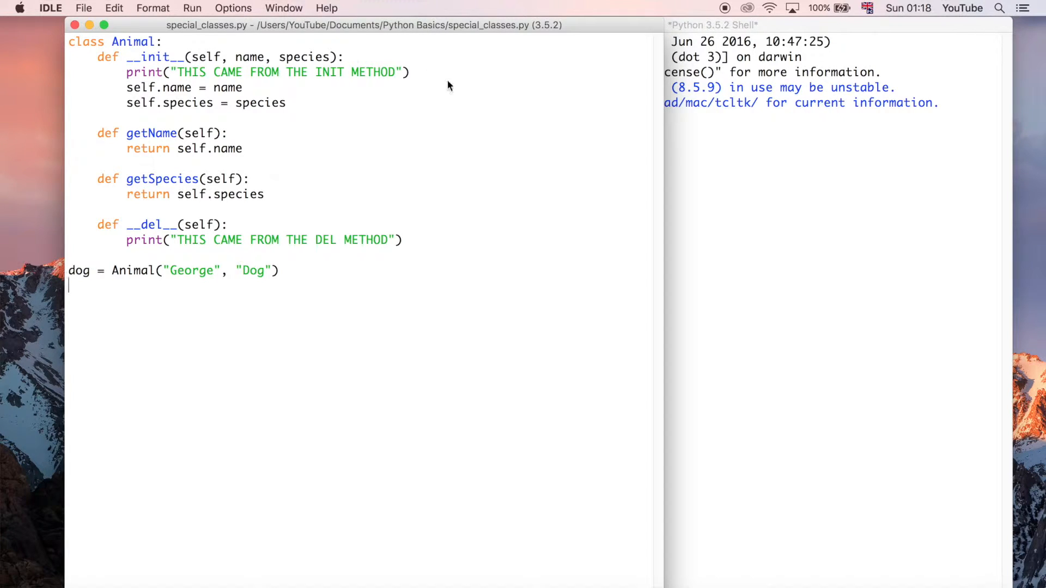
mouse_move(464, 339)
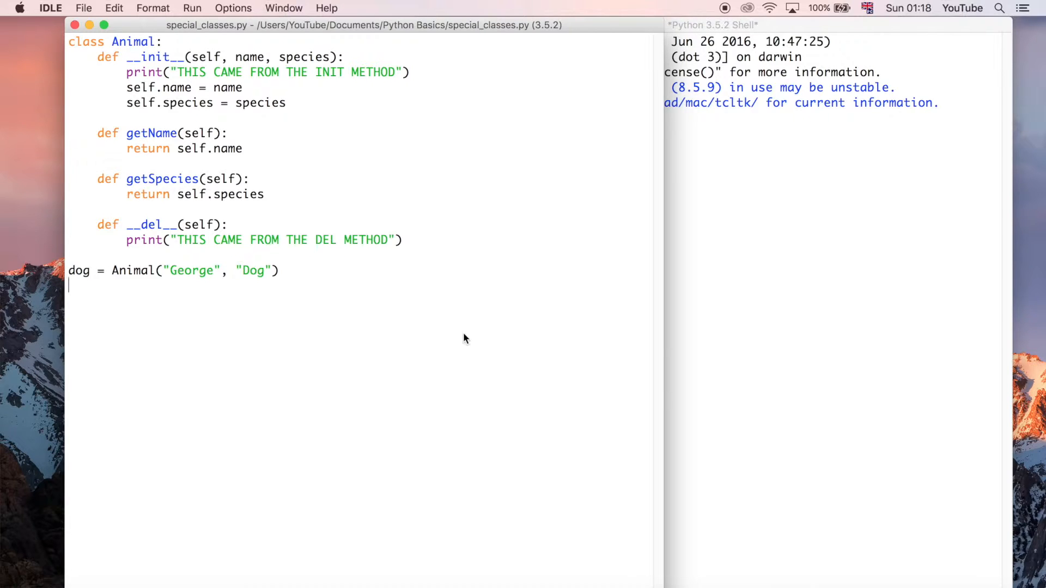
mouse_move(103, 318)
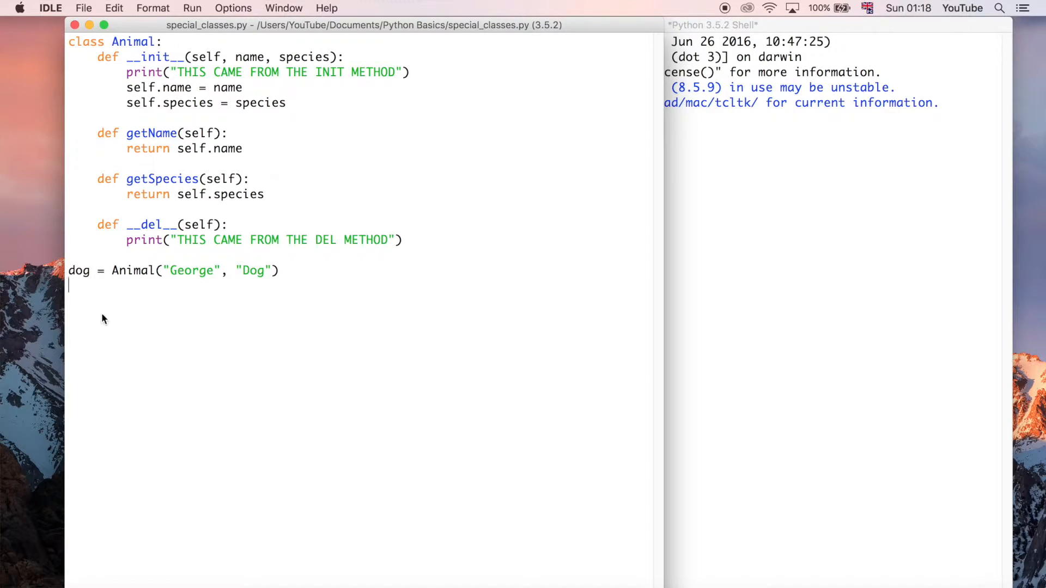
mouse_move(90, 303)
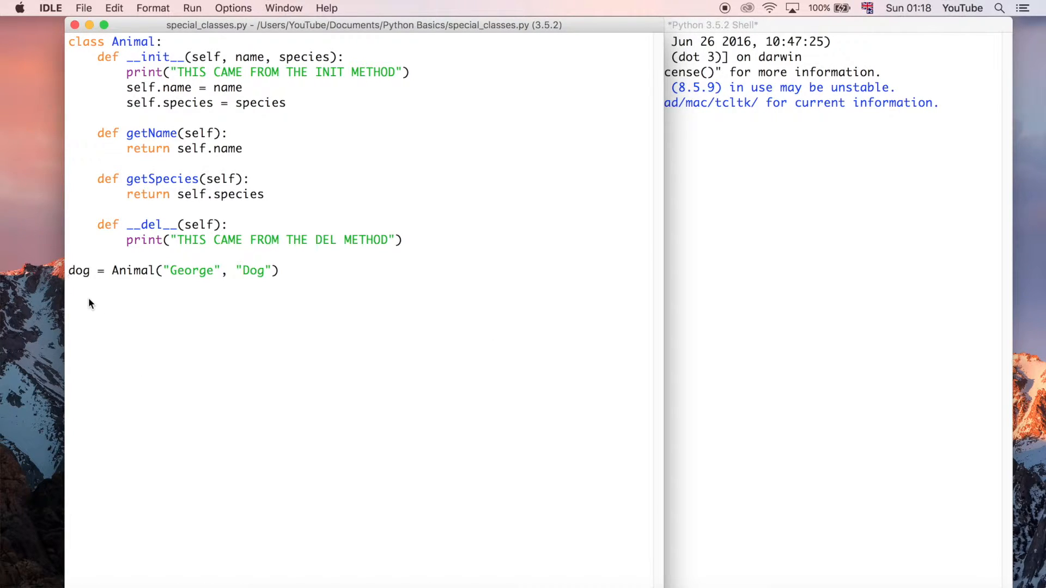
mouse_move(113, 330)
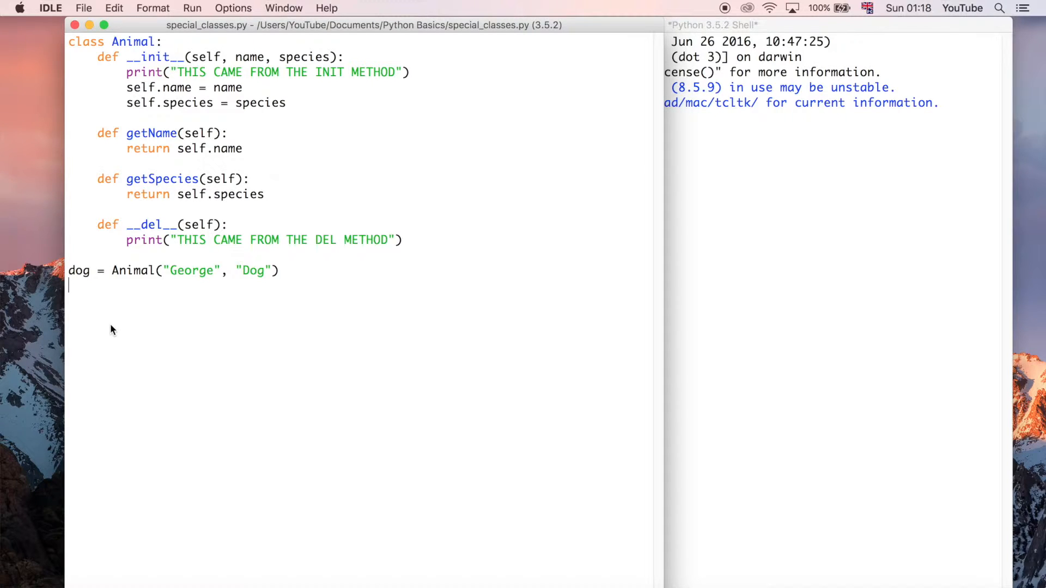
mouse_move(219, 139)
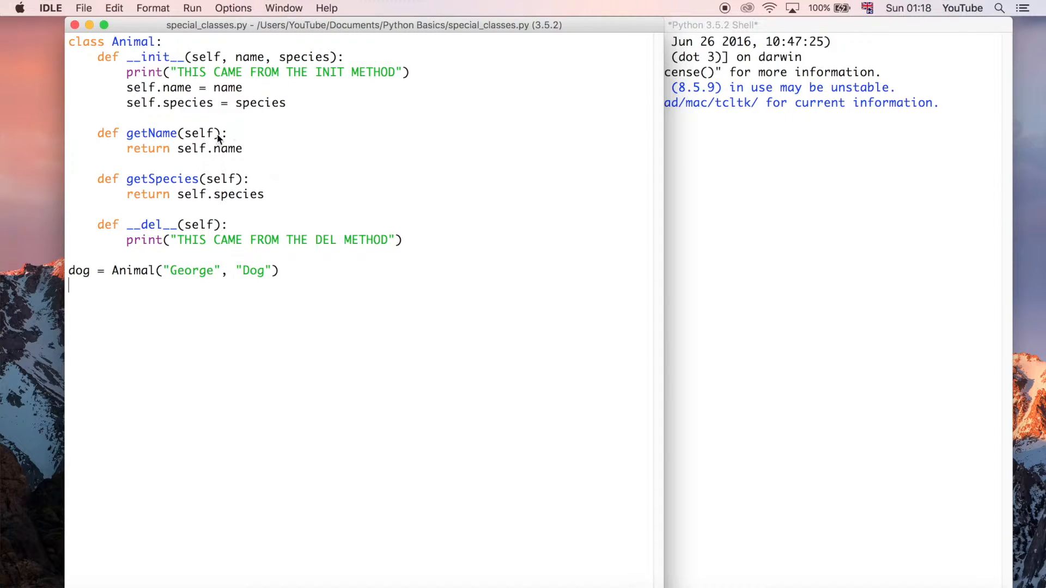
mouse_move(157, 341)
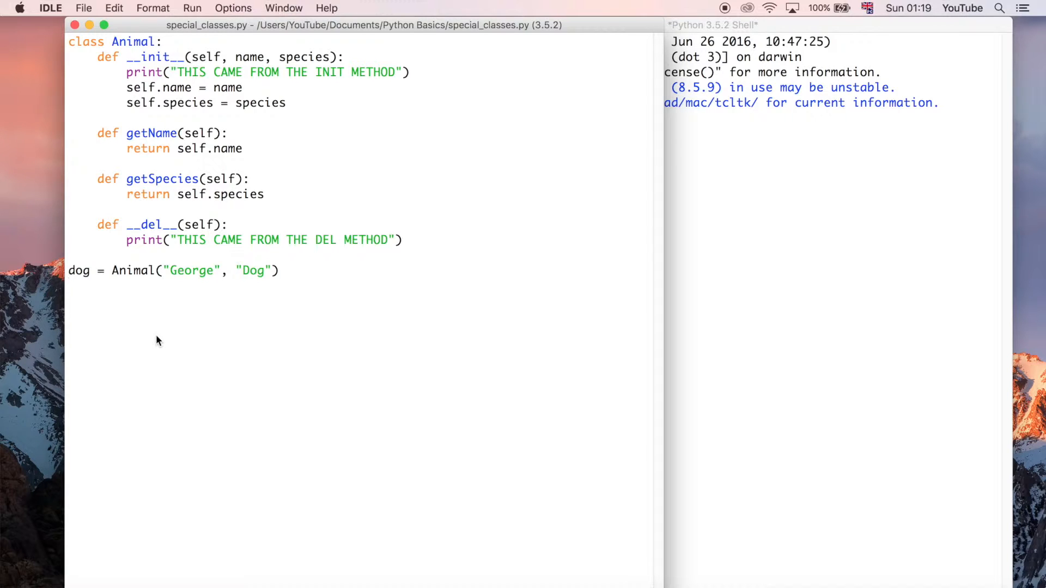
mouse_move(78, 288)
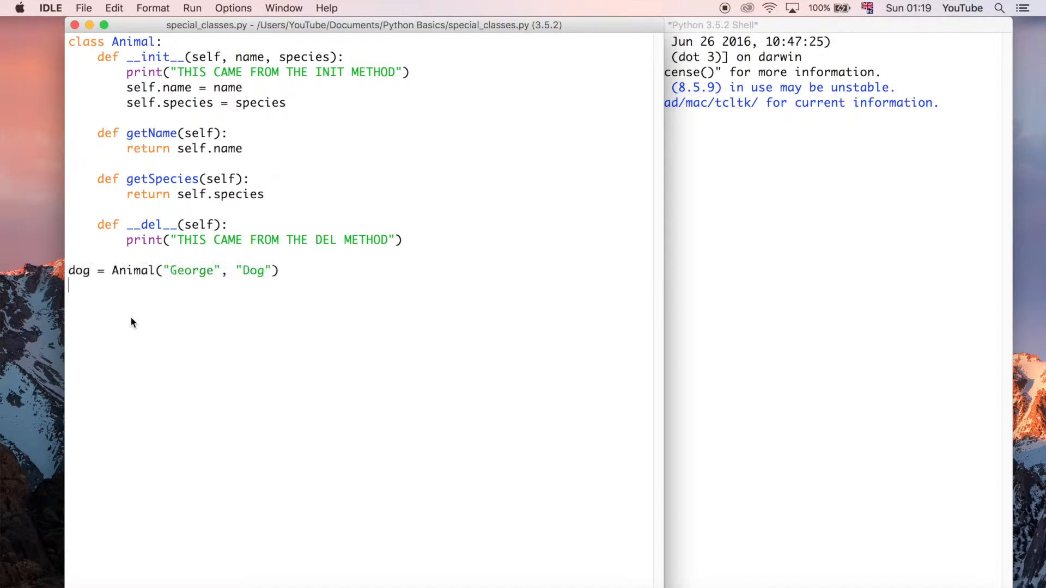
mouse_move(64, 287)
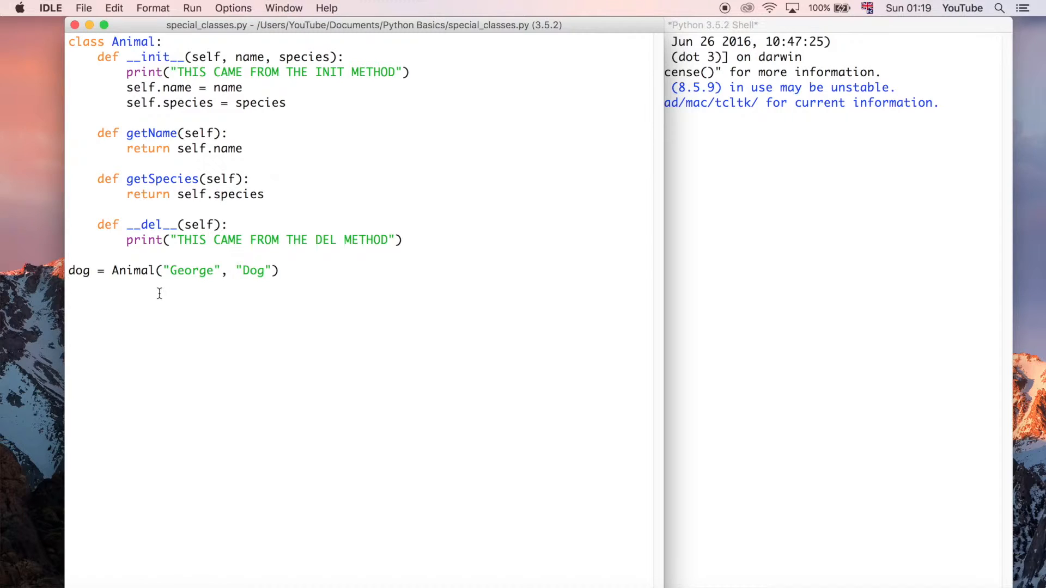
mouse_move(150, 310)
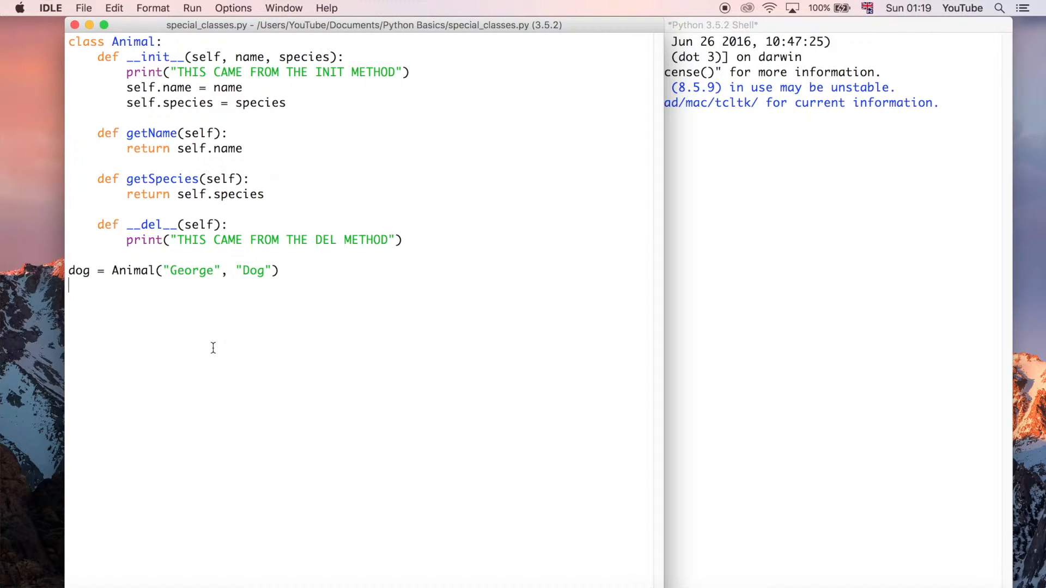
Start a 'class Dog' header on a new line below the George instance.
key(Return)
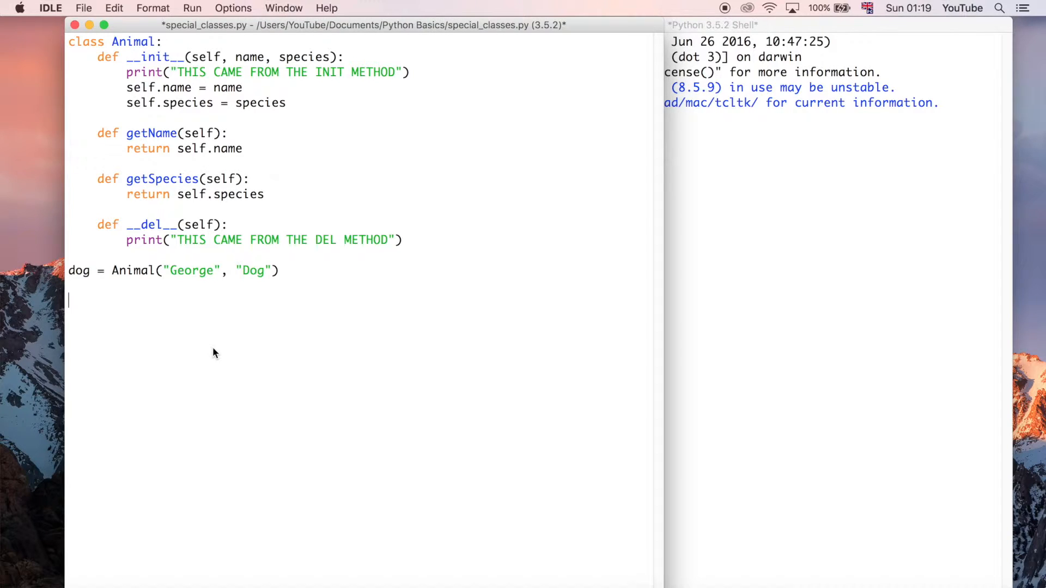
text(clas)
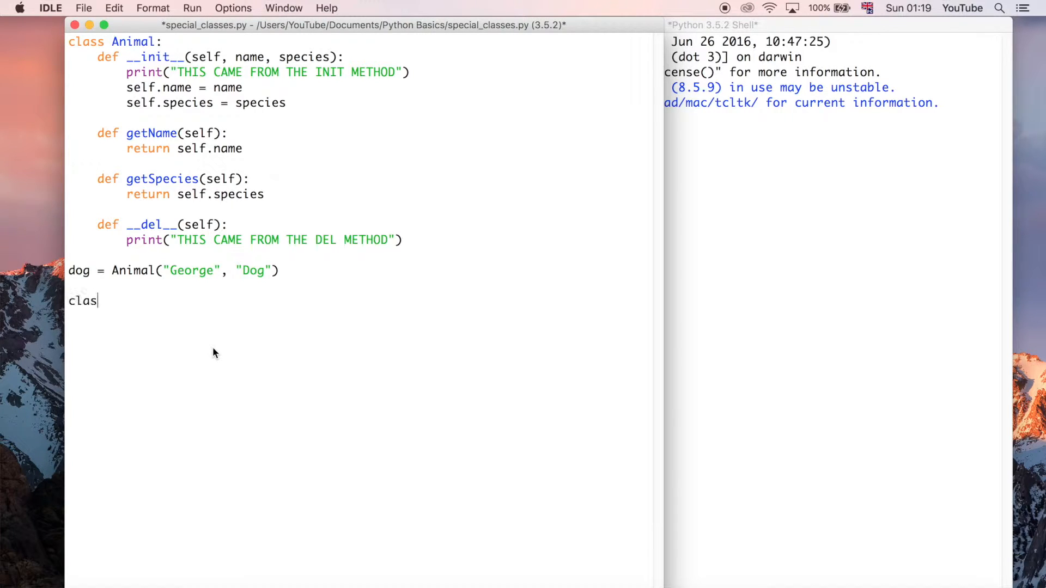
text(s Dog())
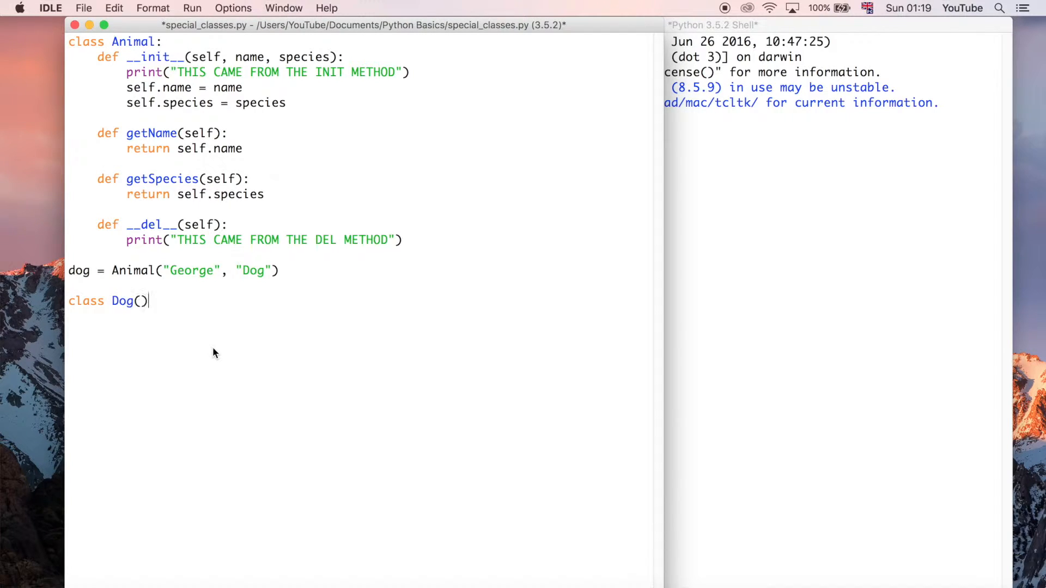
key(Backspace)
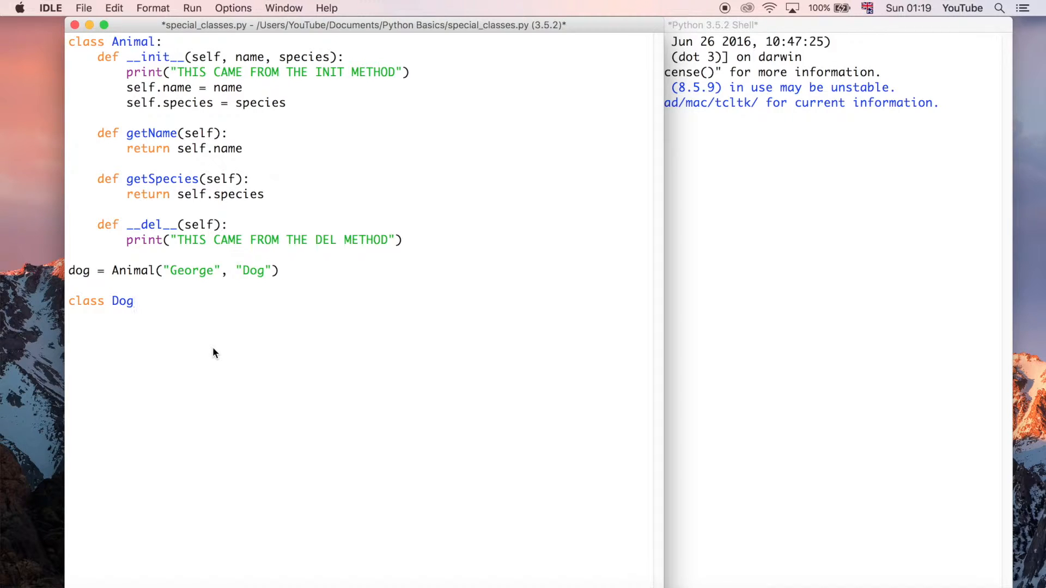
click(133, 301)
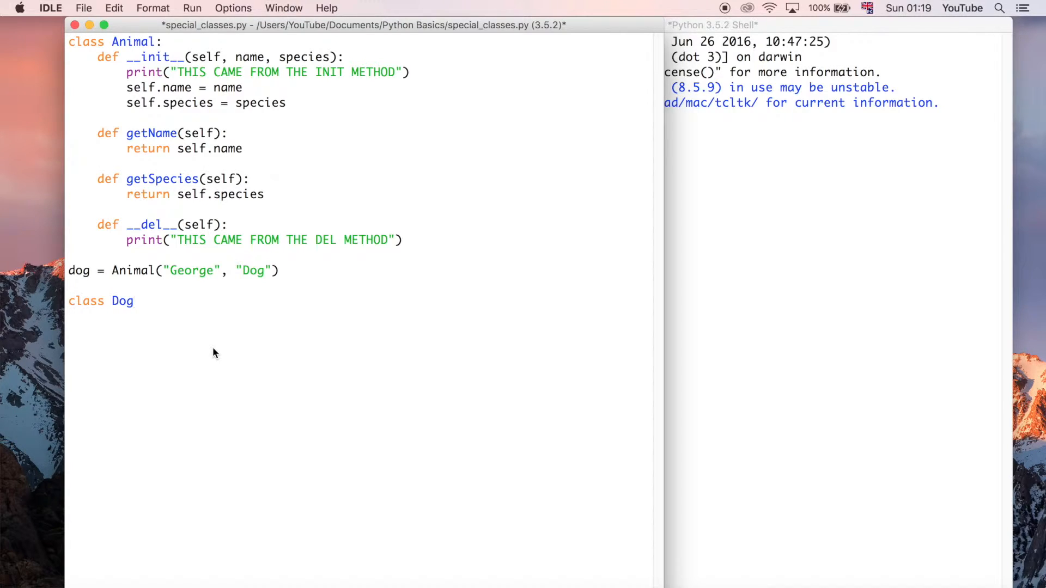
click(133, 301)
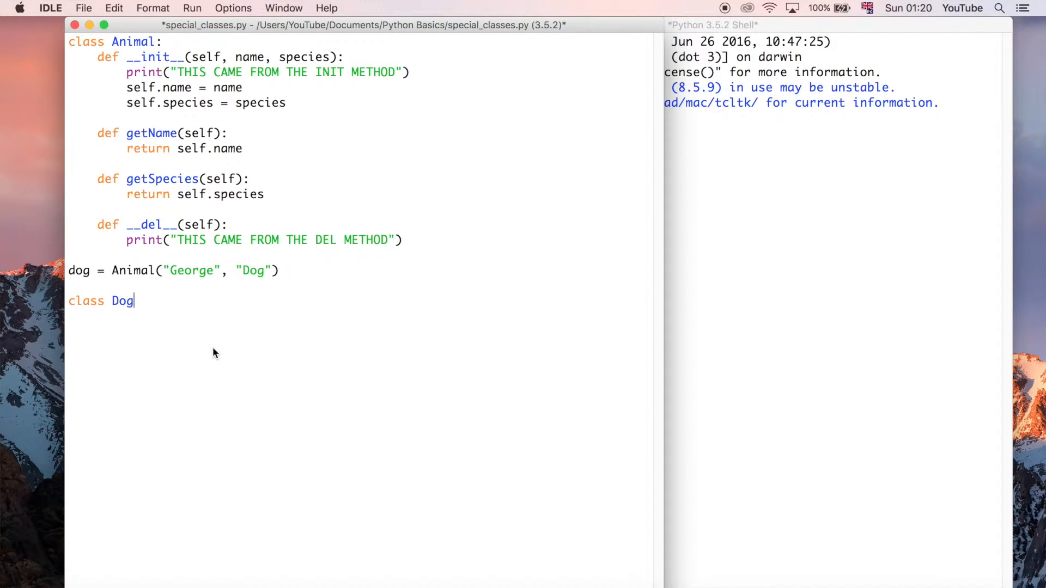
mouse_move(283, 342)
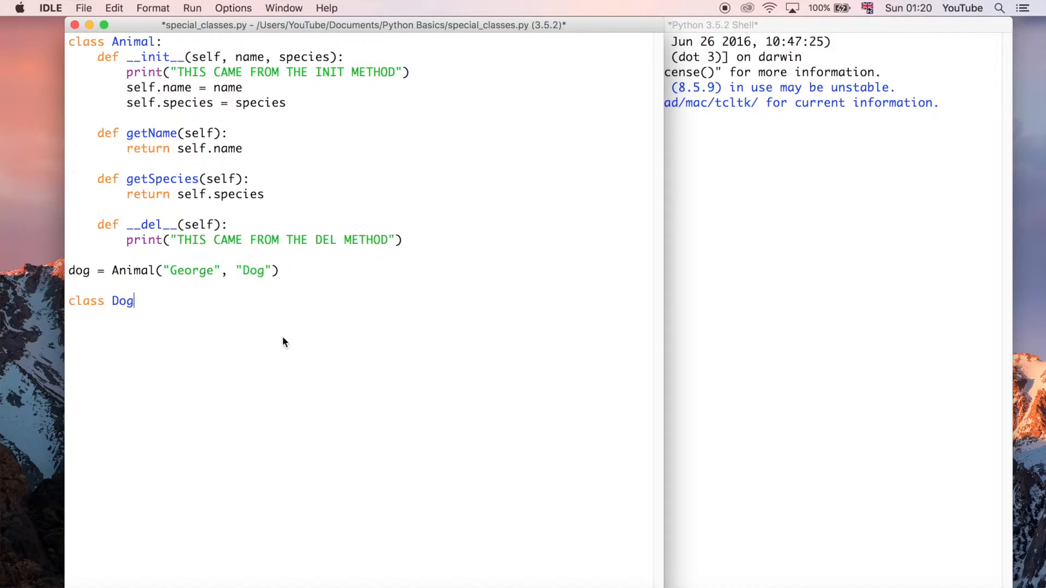
Complete the header as 'class Dog(Animal):' so Dog inherits from Animal.
text(())
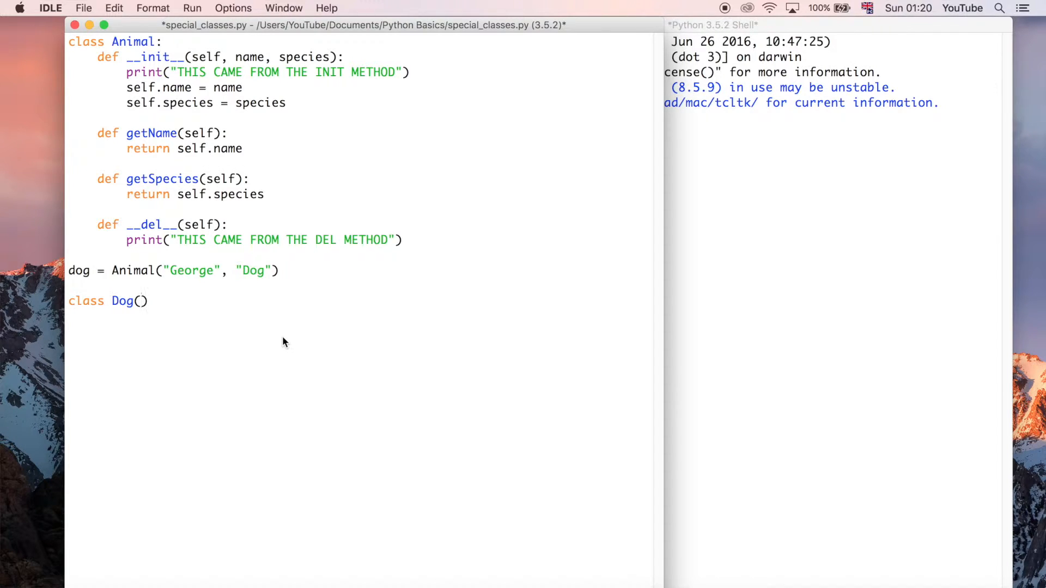
text(Animal)
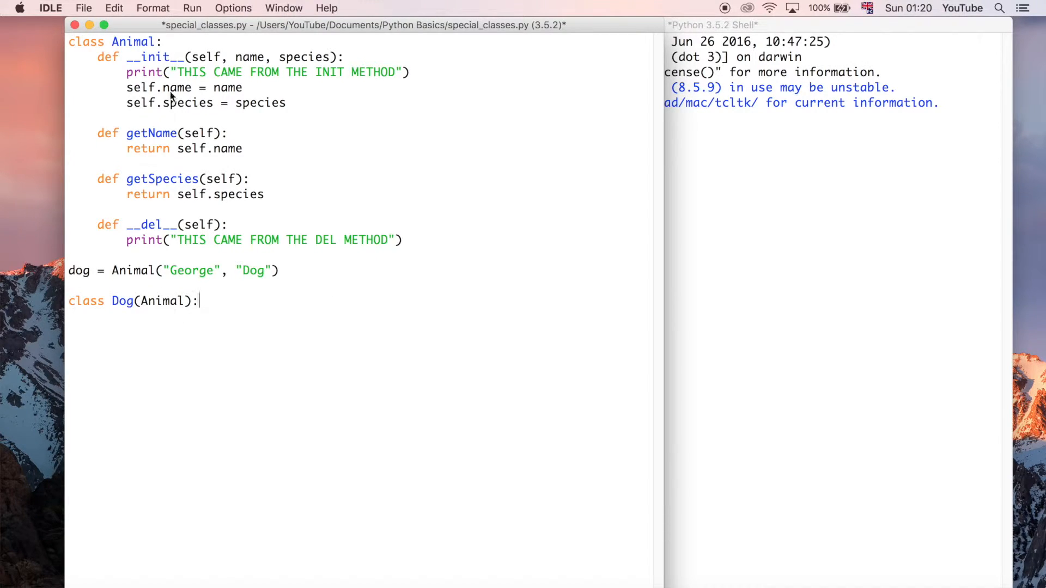
mouse_move(137, 122)
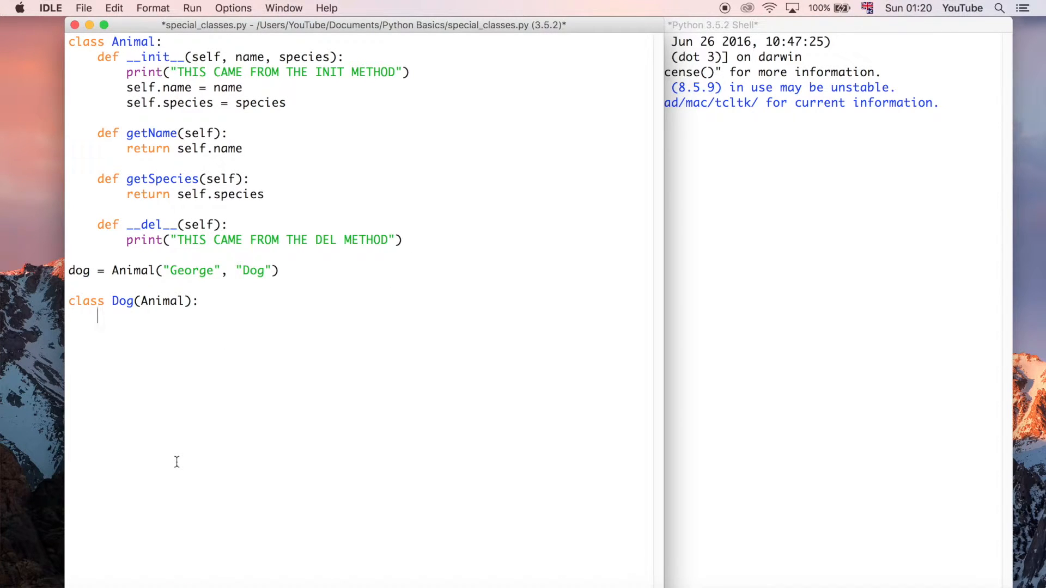
mouse_move(175, 353)
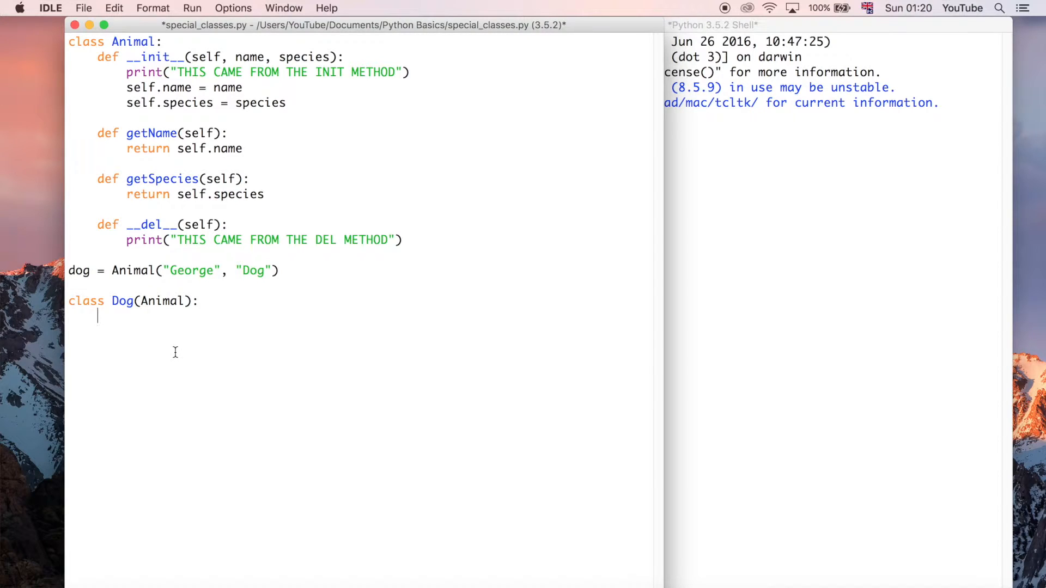
mouse_move(160, 301)
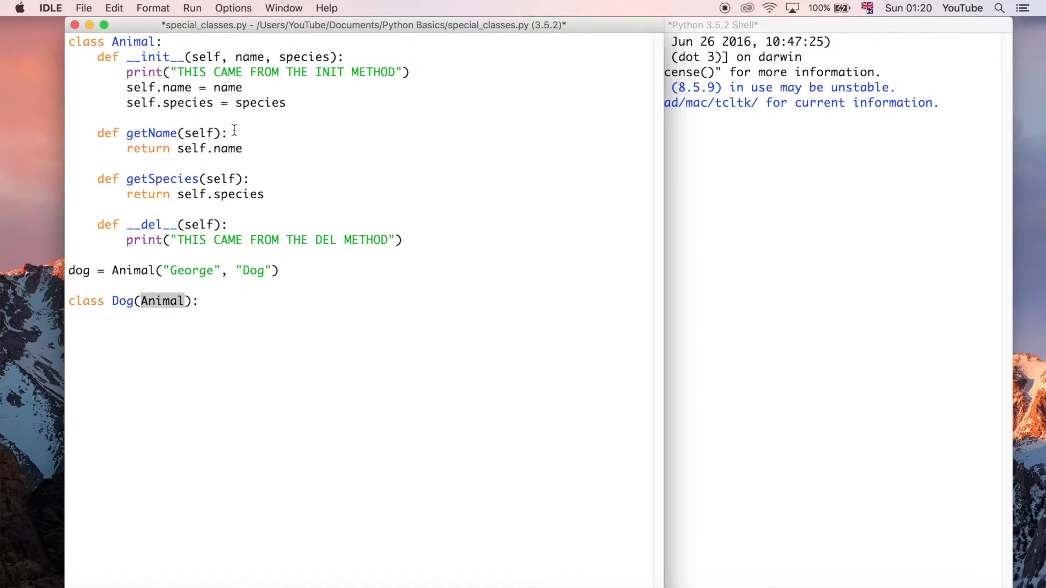
double_click(151, 133)
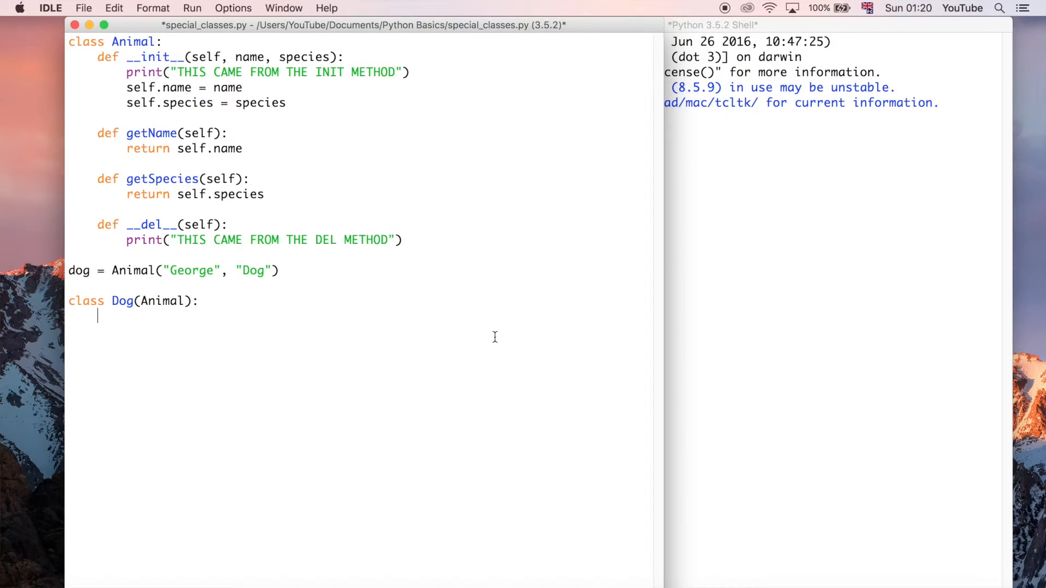
mouse_move(342, 111)
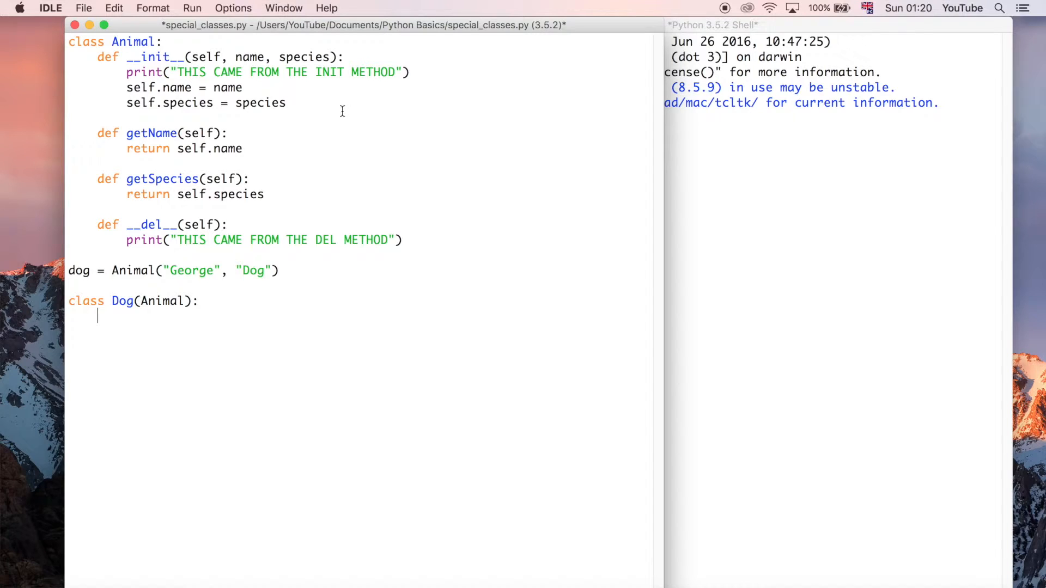
mouse_move(353, 109)
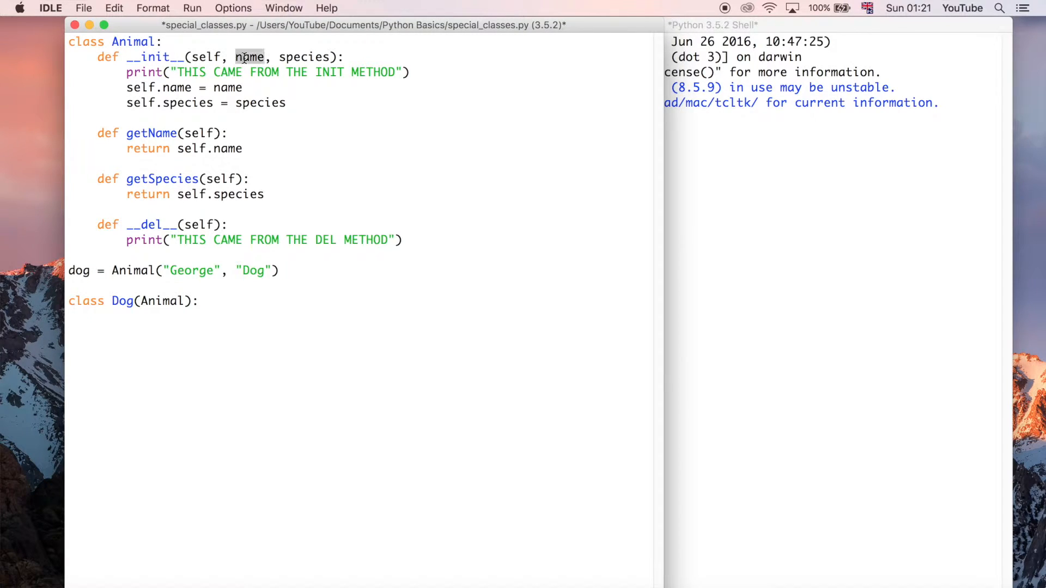
double_click(304, 57)
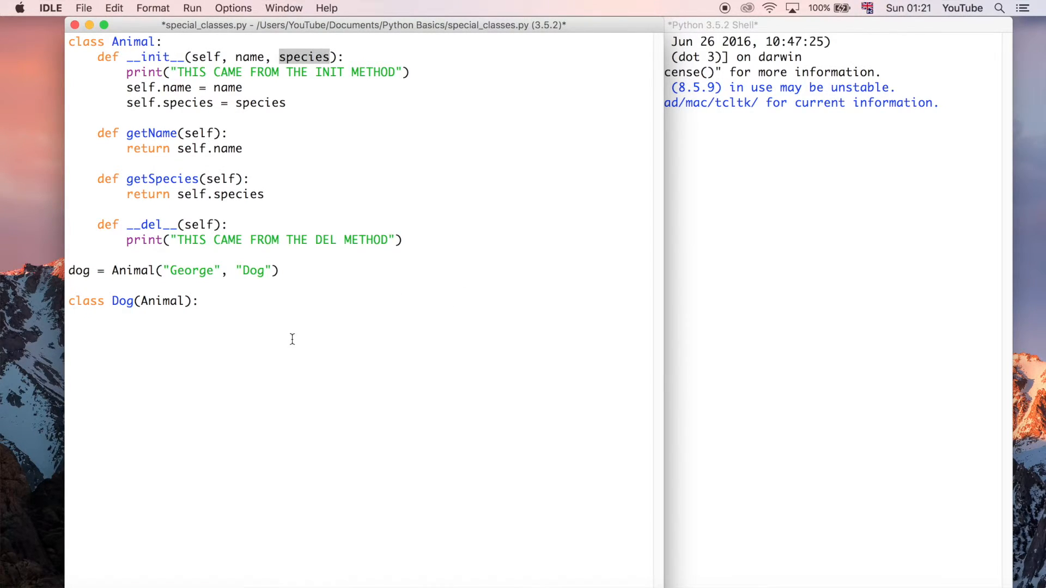
Write the Dog initializer header 'def __init__(self, name, isBig):'.
text(de)
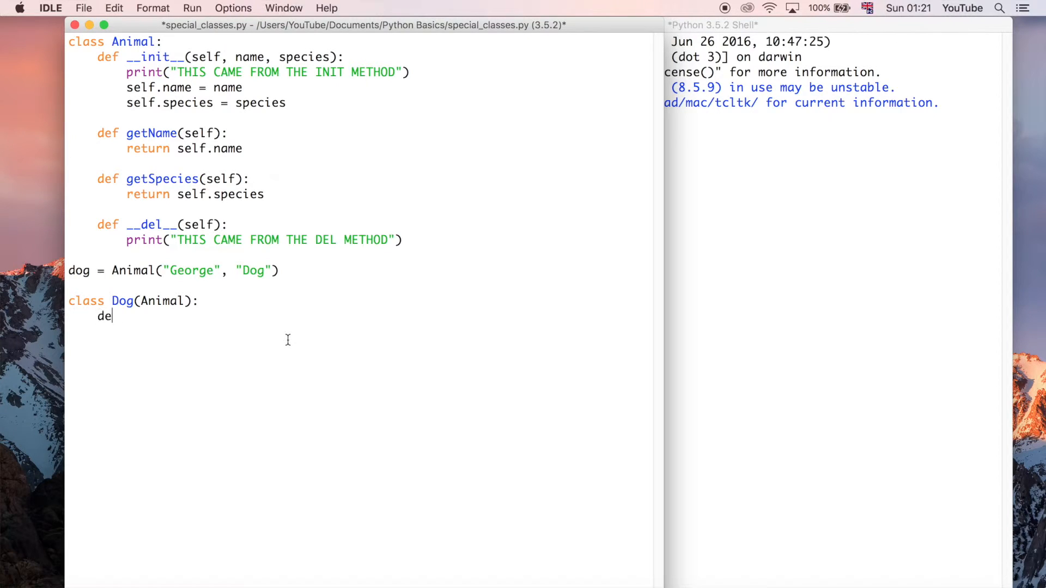
text(f)
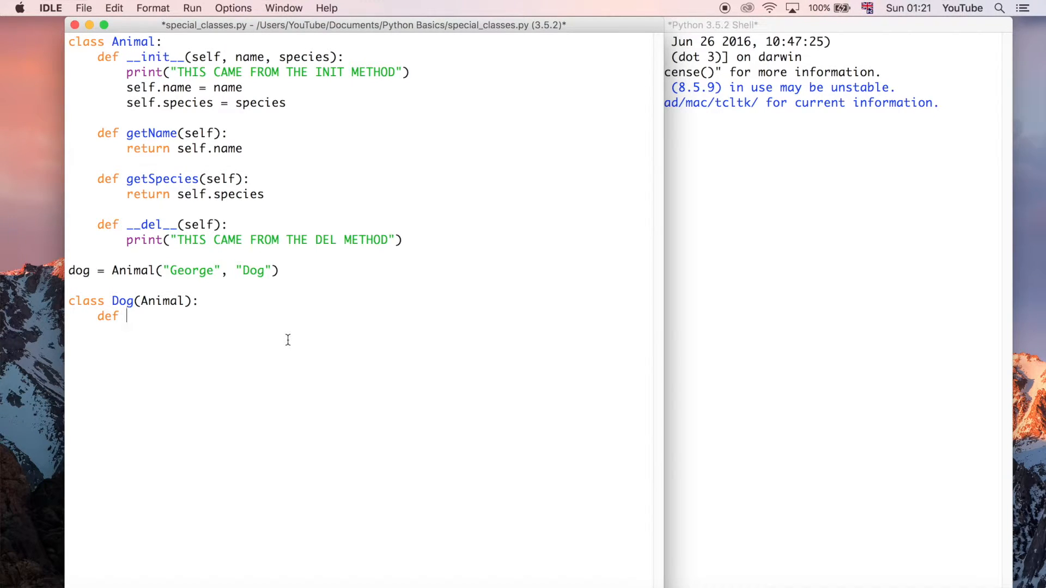
text(__i)
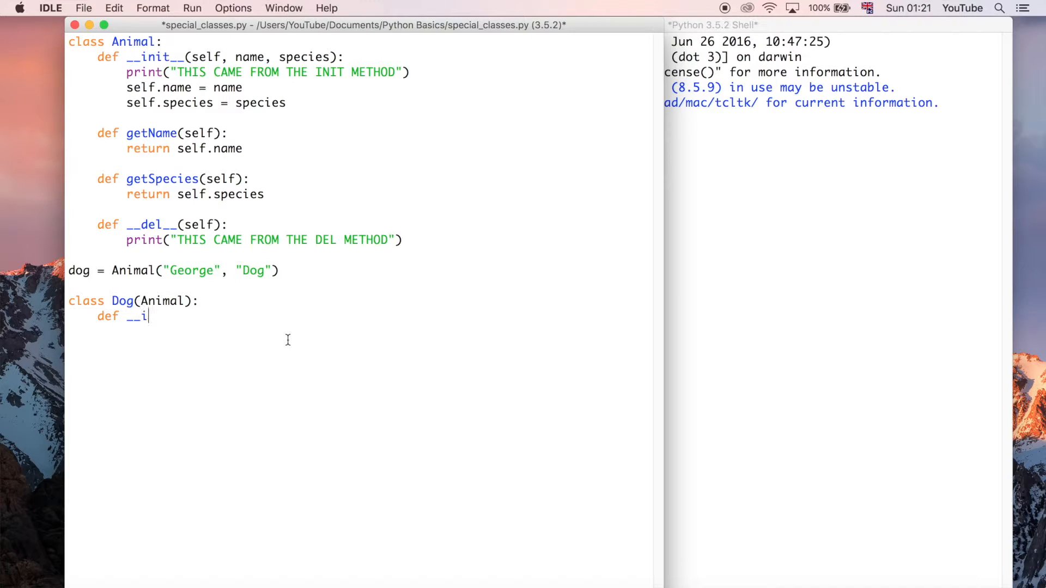
text(nit__)
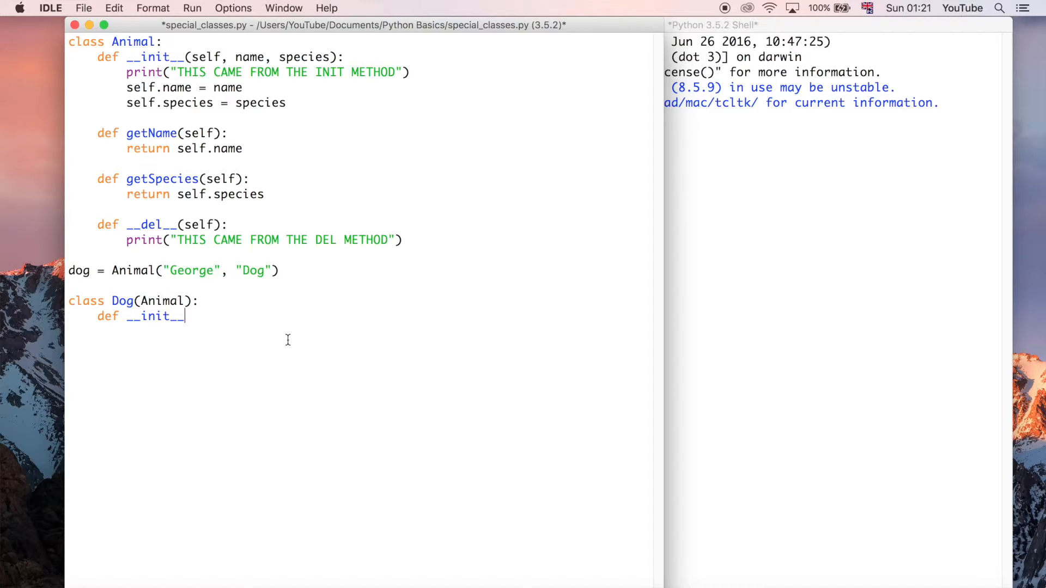
text(())
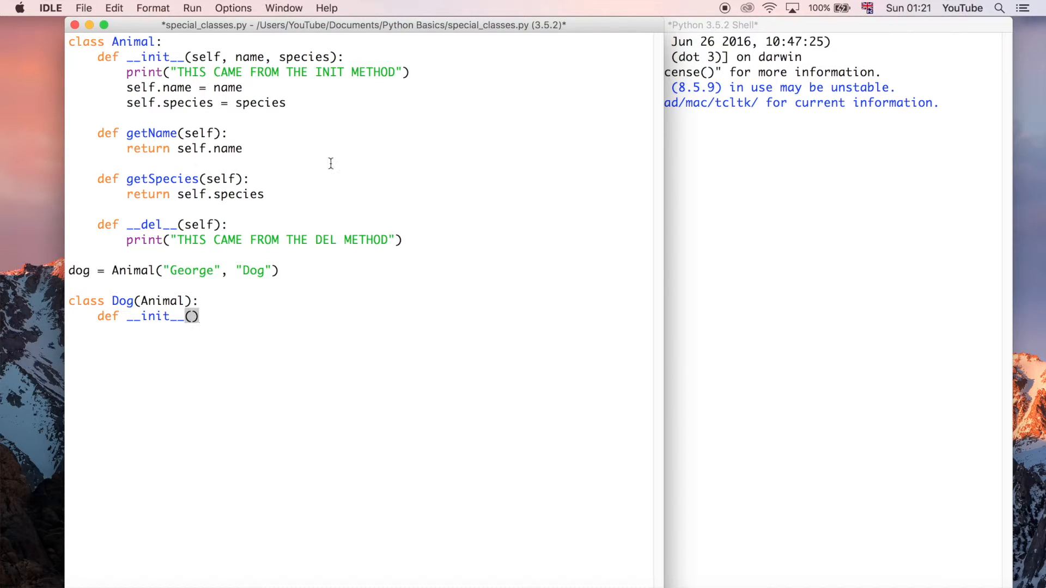
text(s)
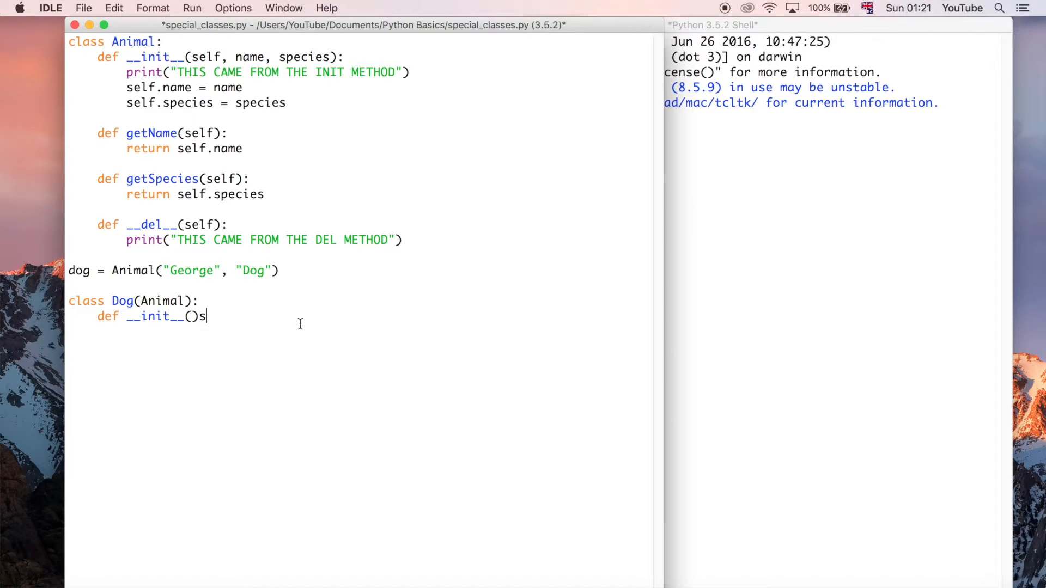
text(self,)
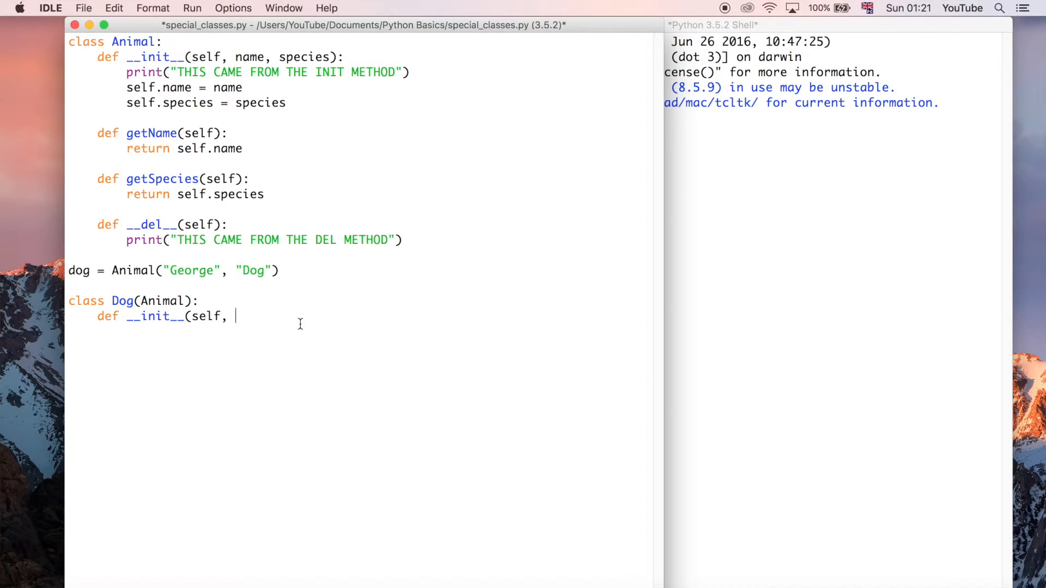
text(name)
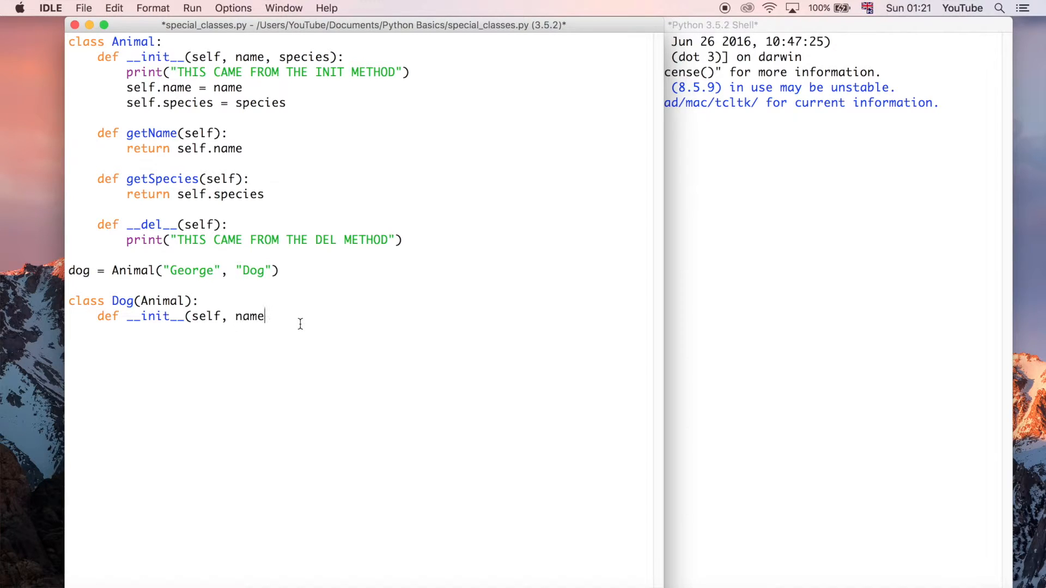
text(,)
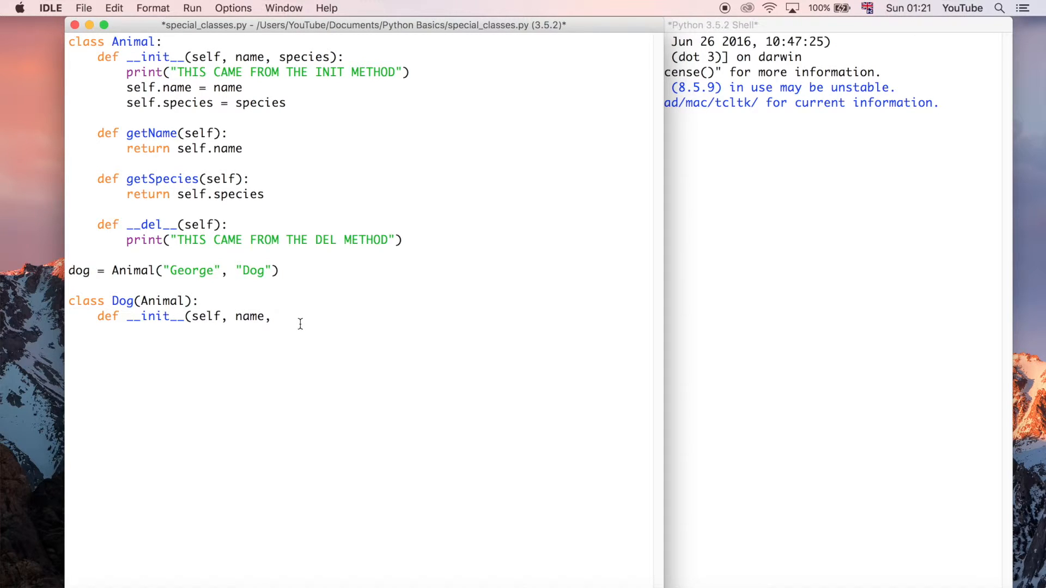
text(isBig)
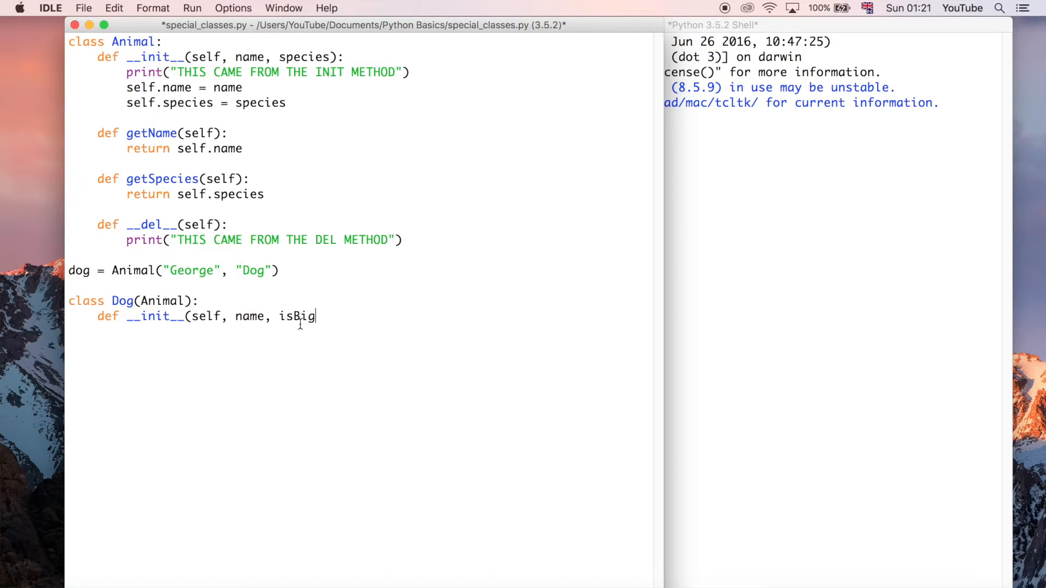
text())
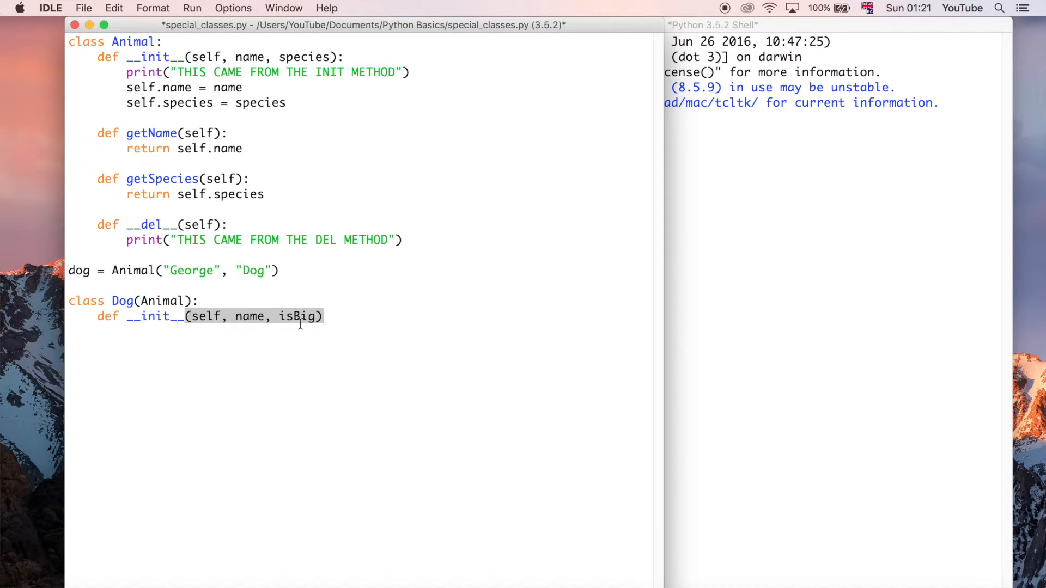
text(:)
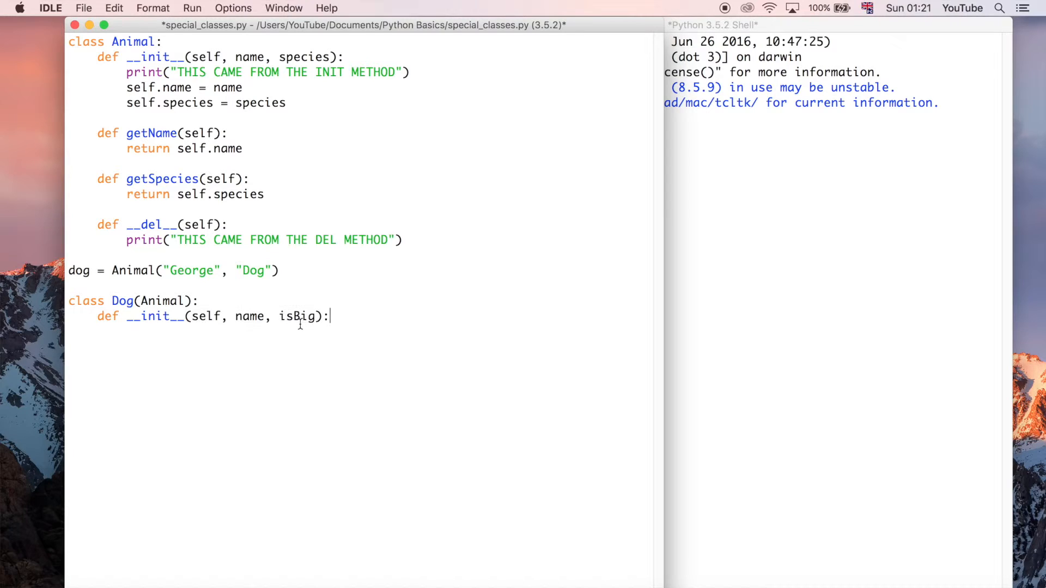
mouse_move(449, 133)
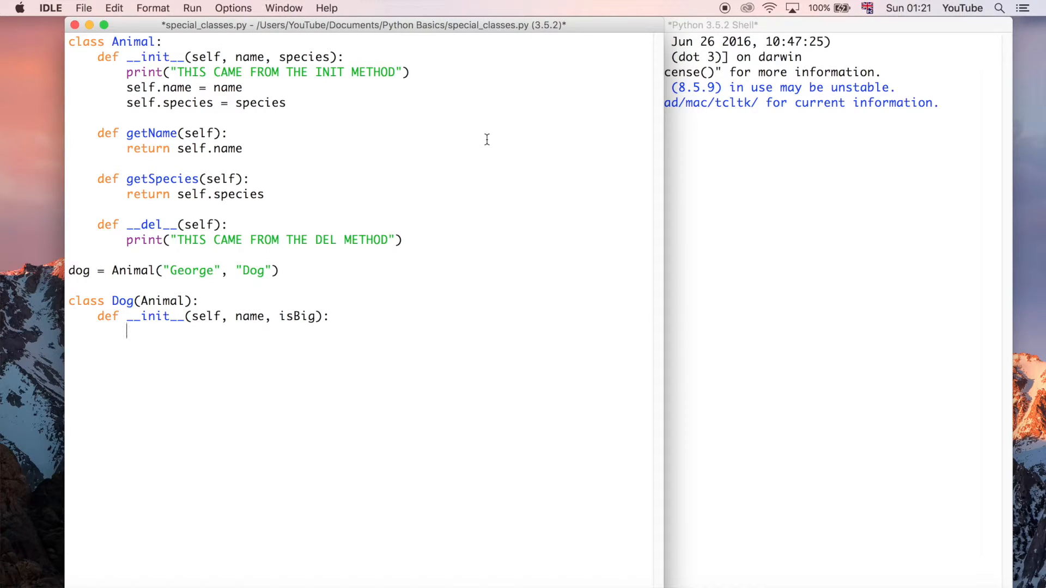
Type 'Animal.__init__' on the initializer's first body line, fixing the 'Animl' typo.
text(Animl)
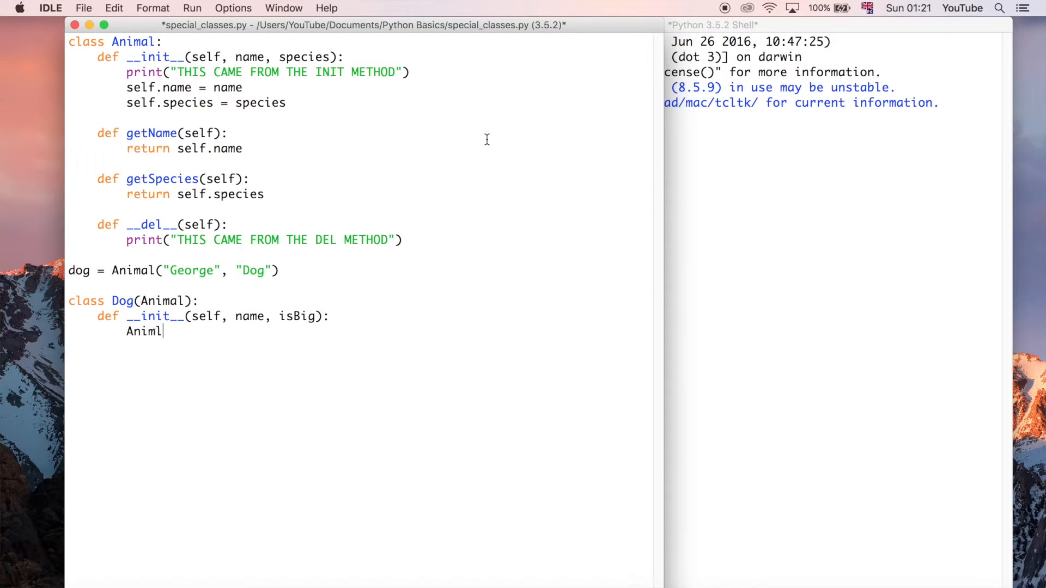
text(a.)
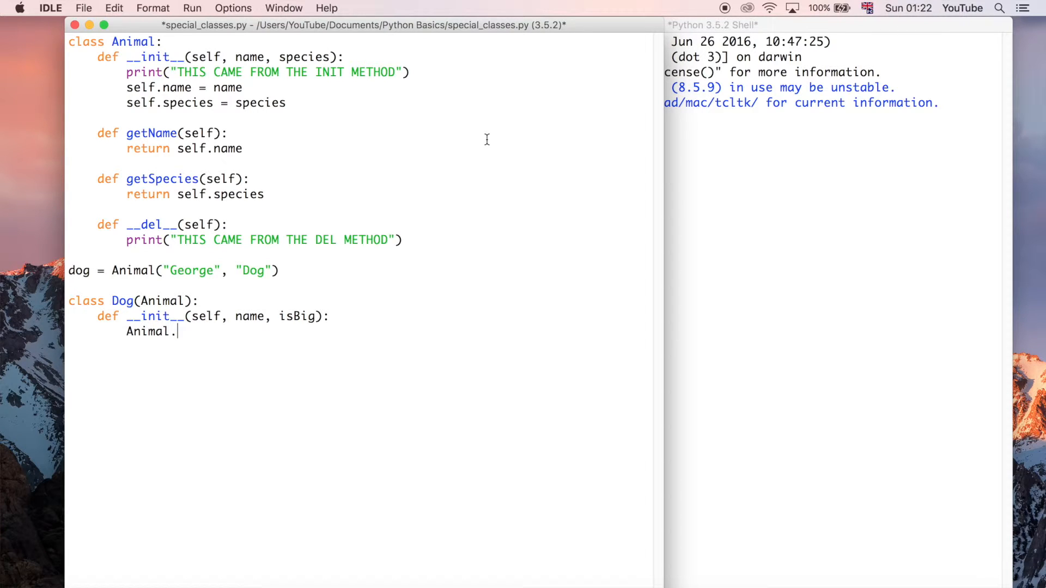
text(__init)
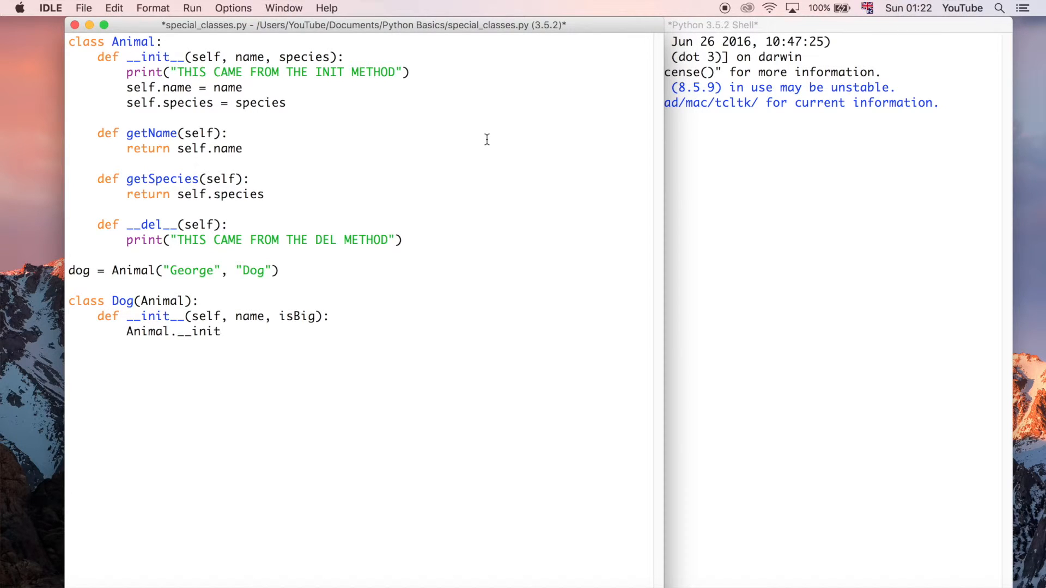
text(__)
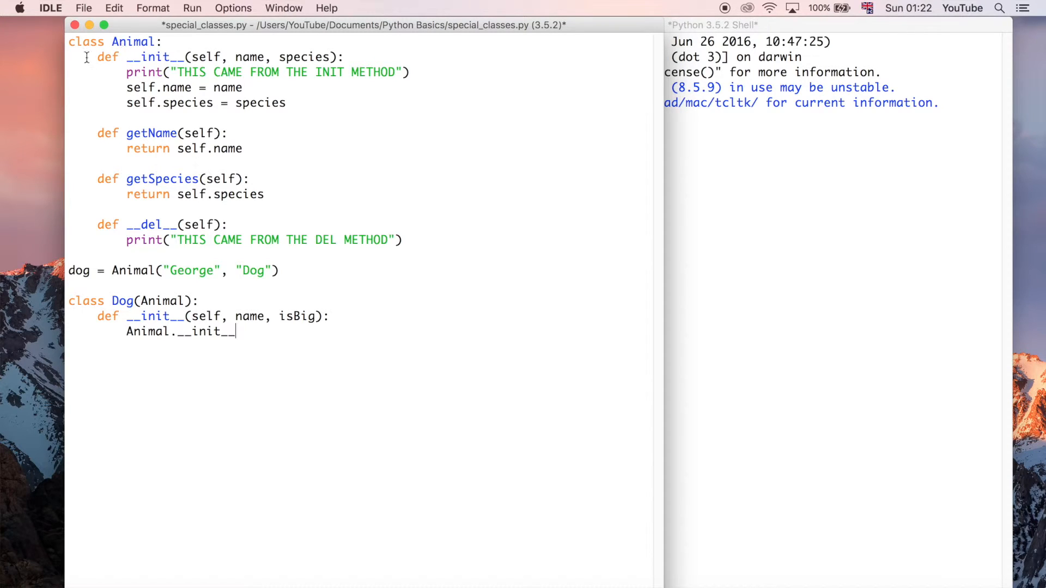
mouse_move(247, 48)
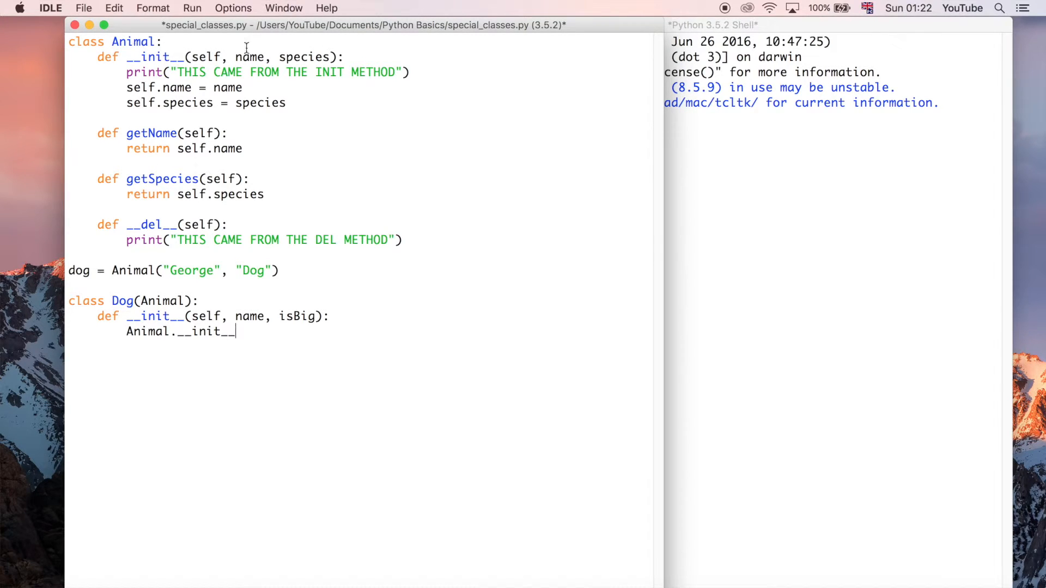
mouse_move(443, 333)
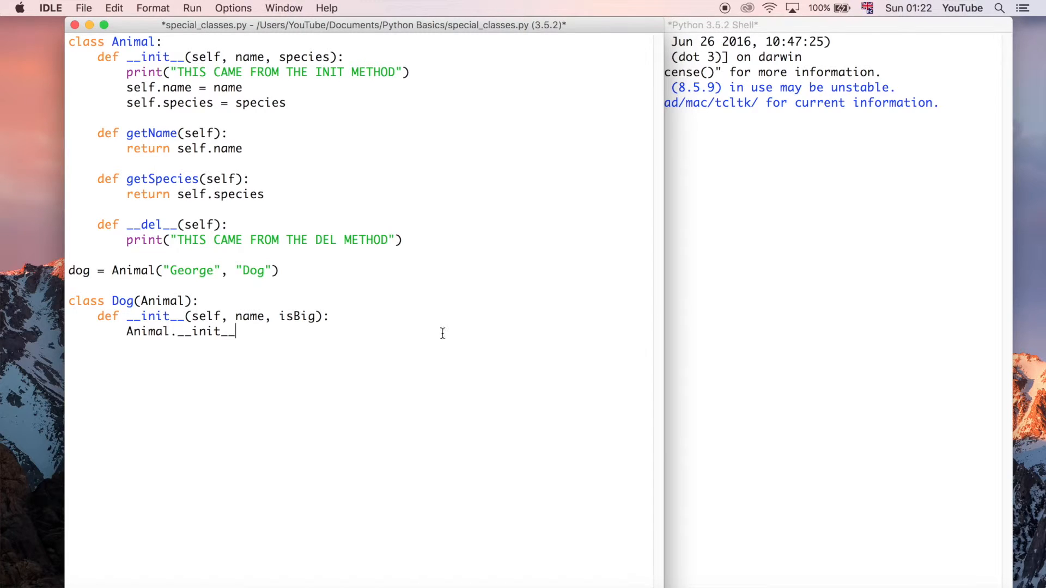
mouse_move(166, 351)
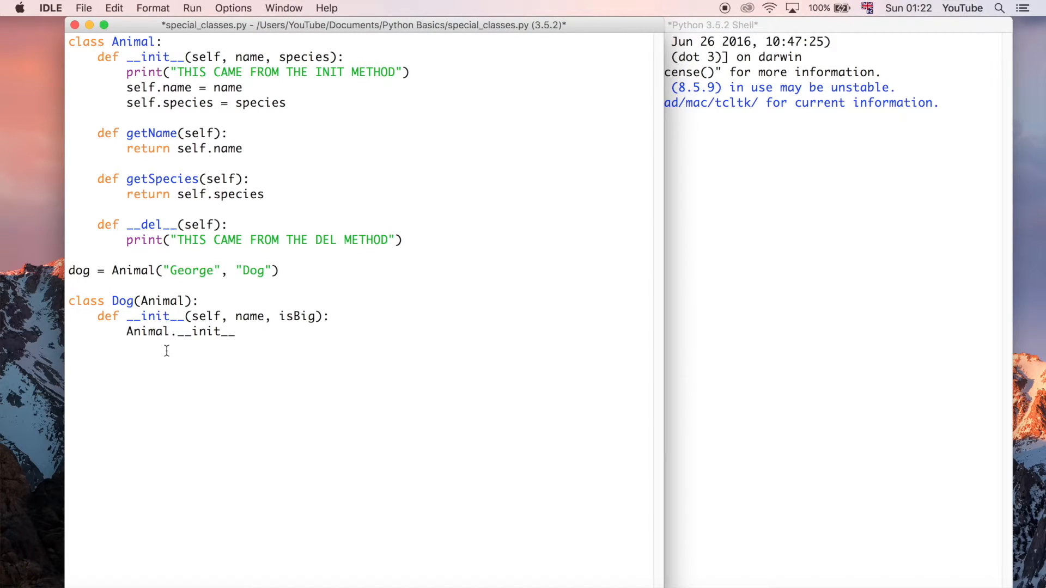
mouse_move(140, 339)
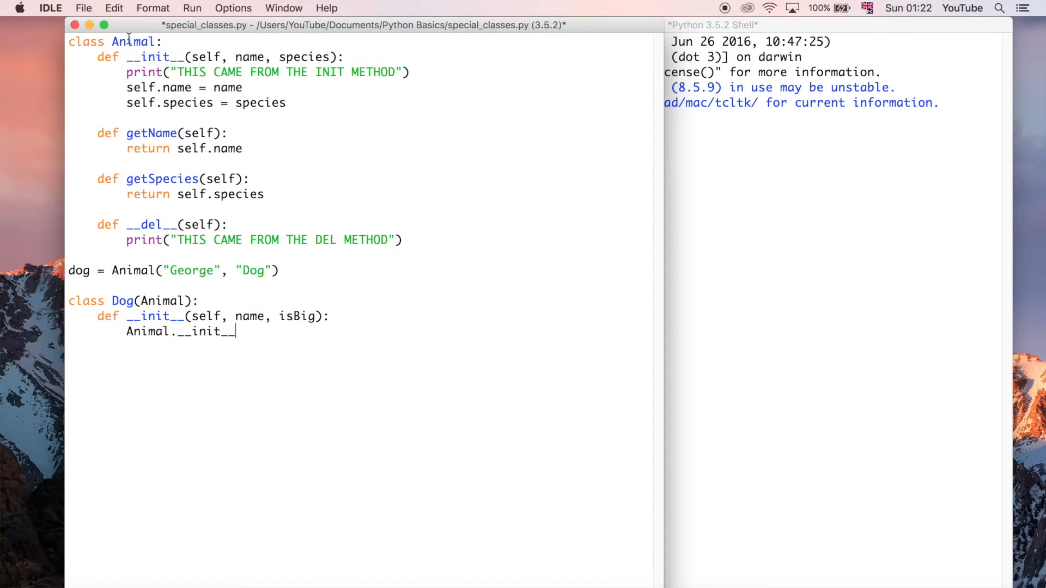
mouse_move(152, 336)
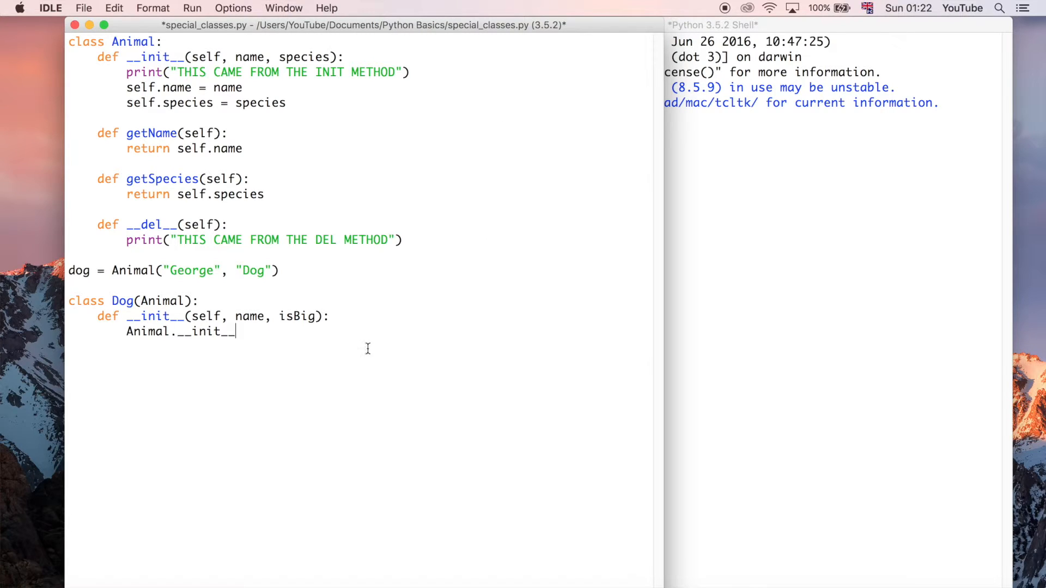
mouse_move(350, 404)
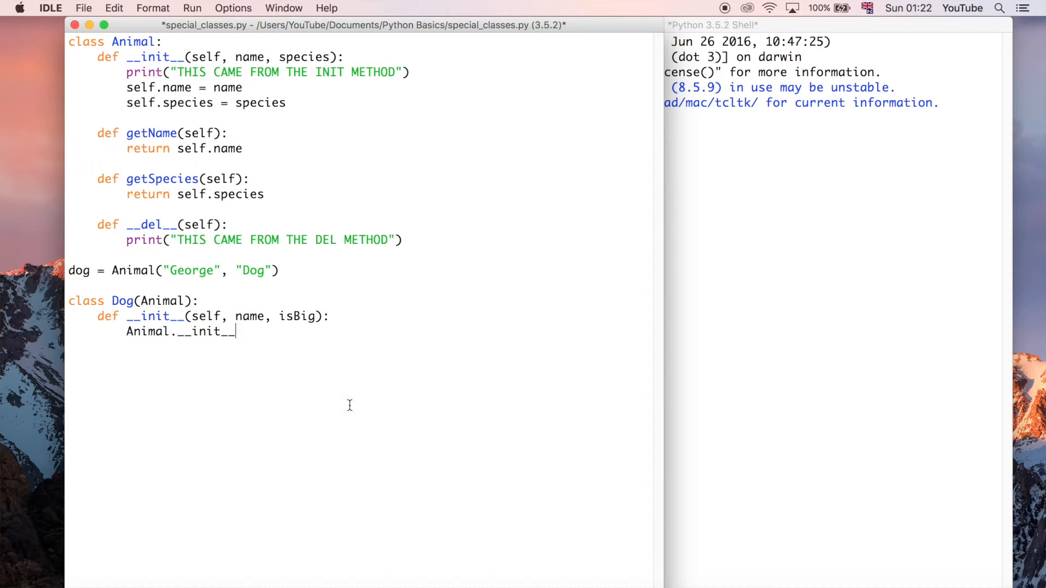
Complete the call as Animal.__init__(self, name, "Dog") and begin a new indented line.
text(())
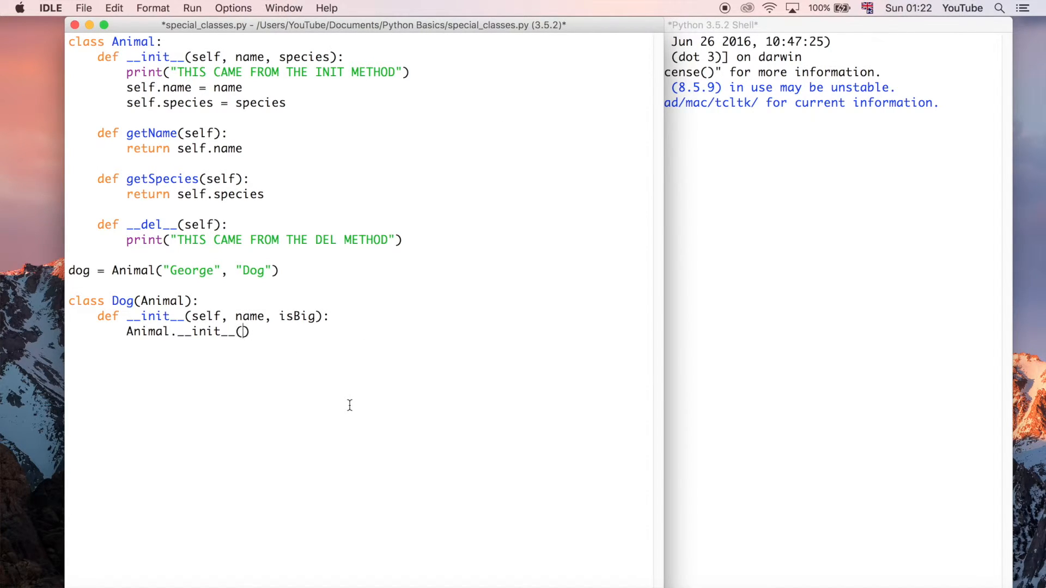
text(self)
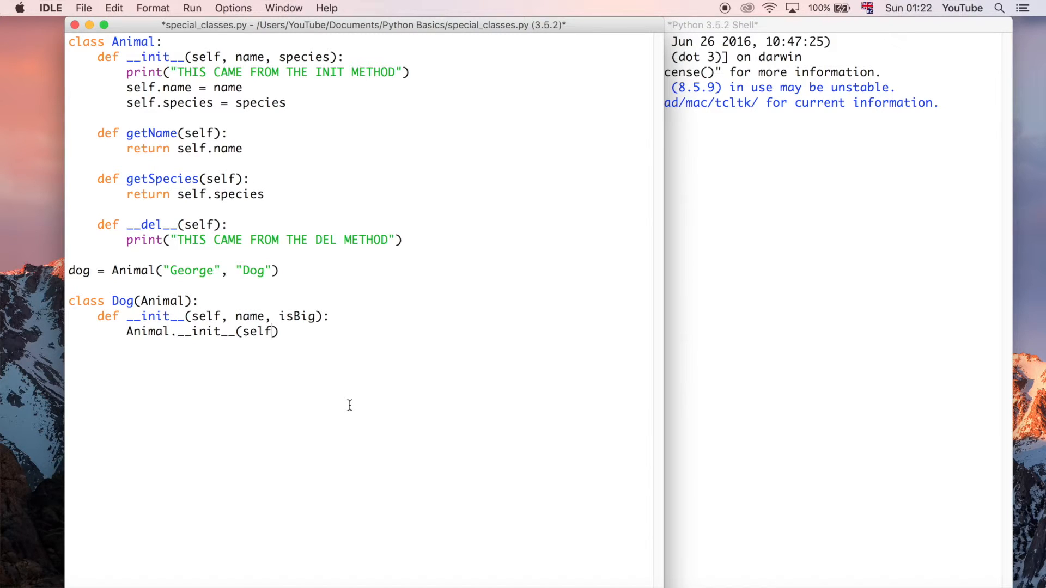
text(,)
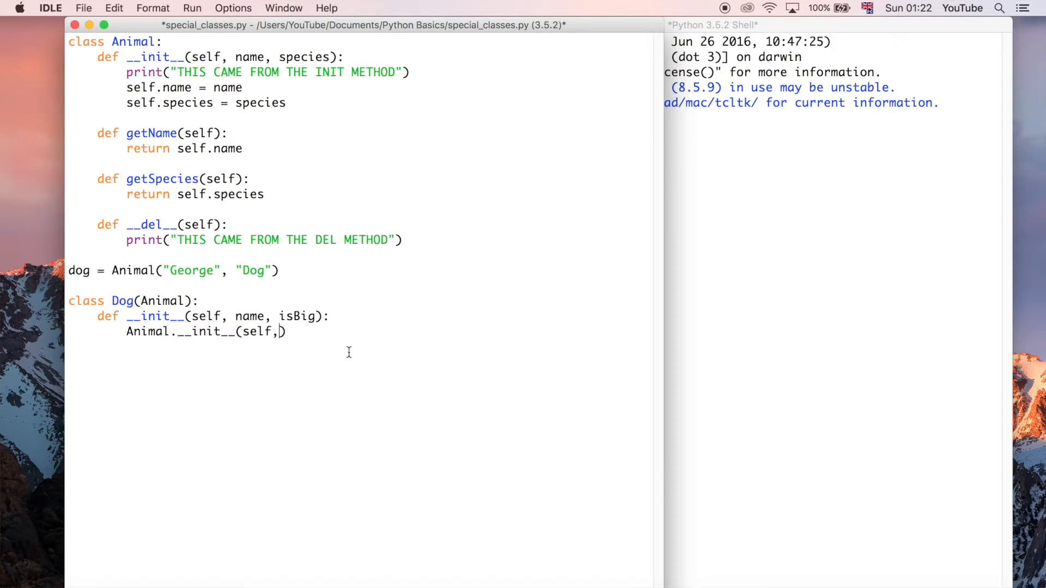
mouse_move(378, 353)
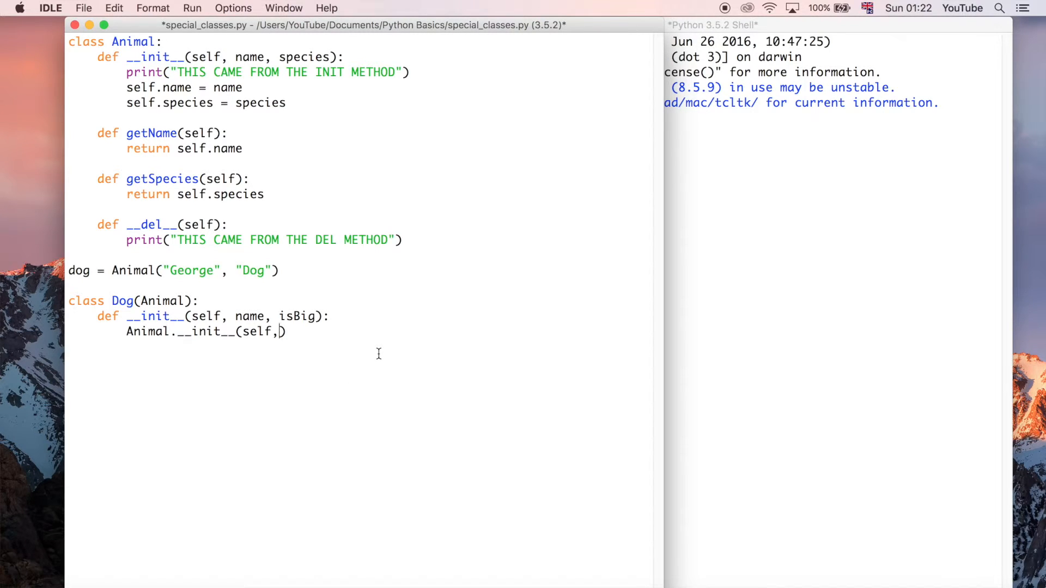
text(nam)
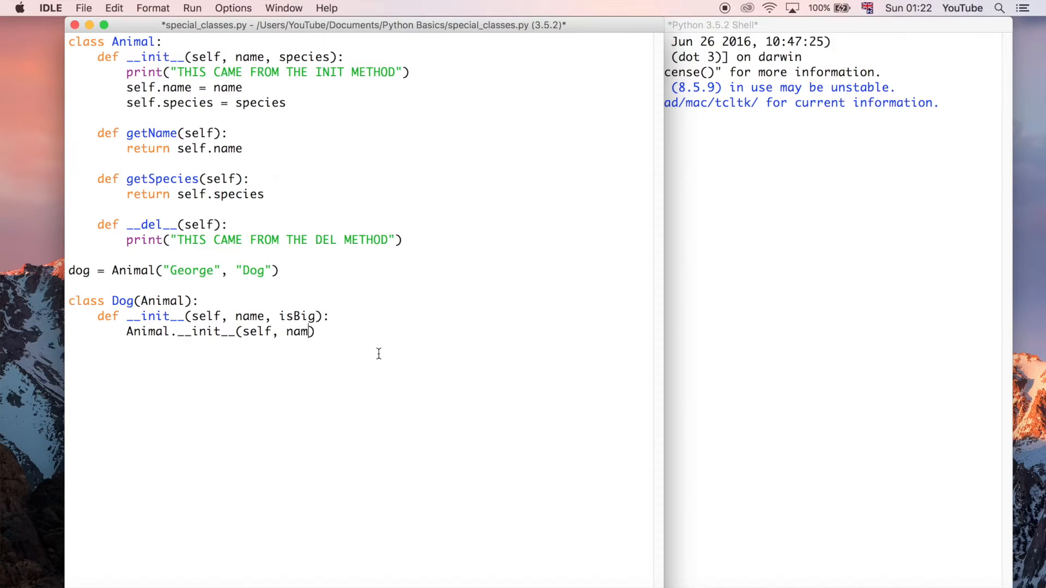
text(e,)
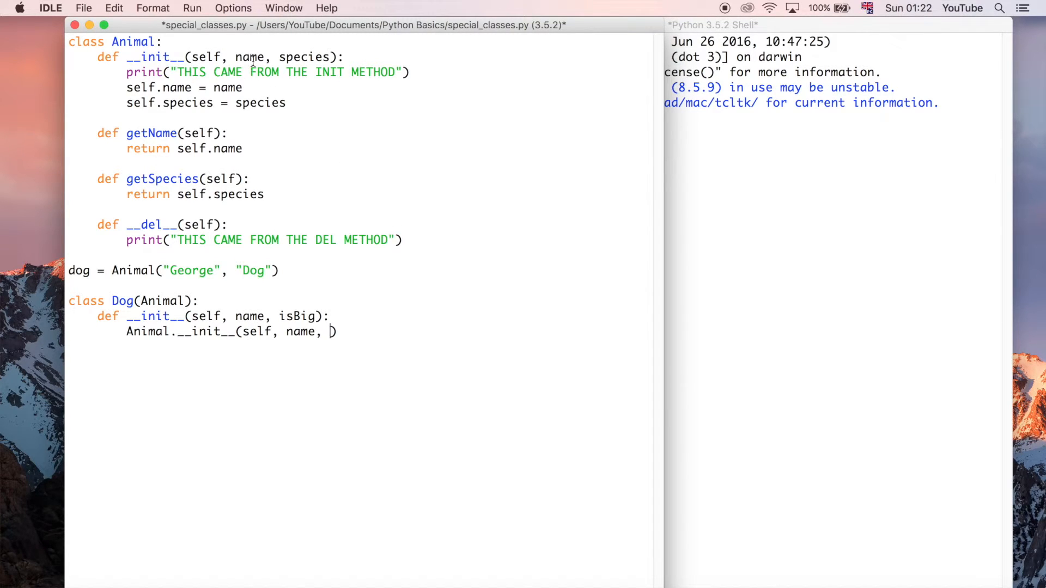
click(163, 42)
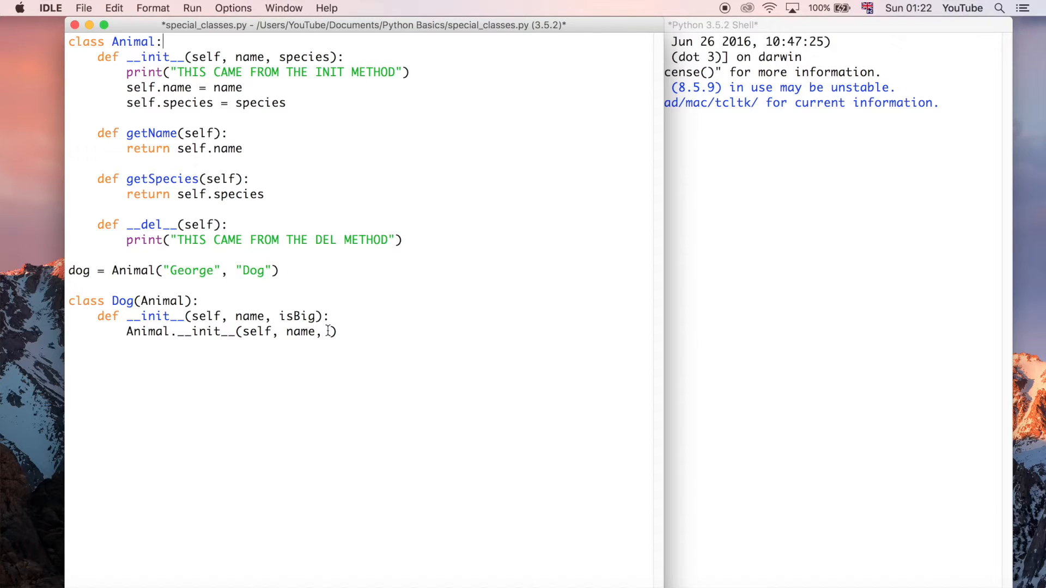
text(")
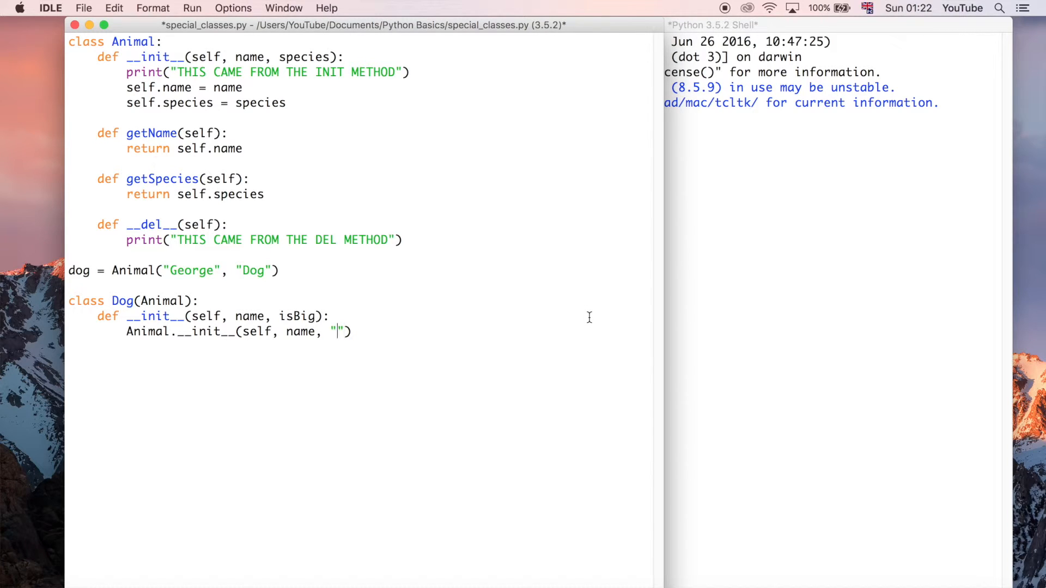
text(Dog)
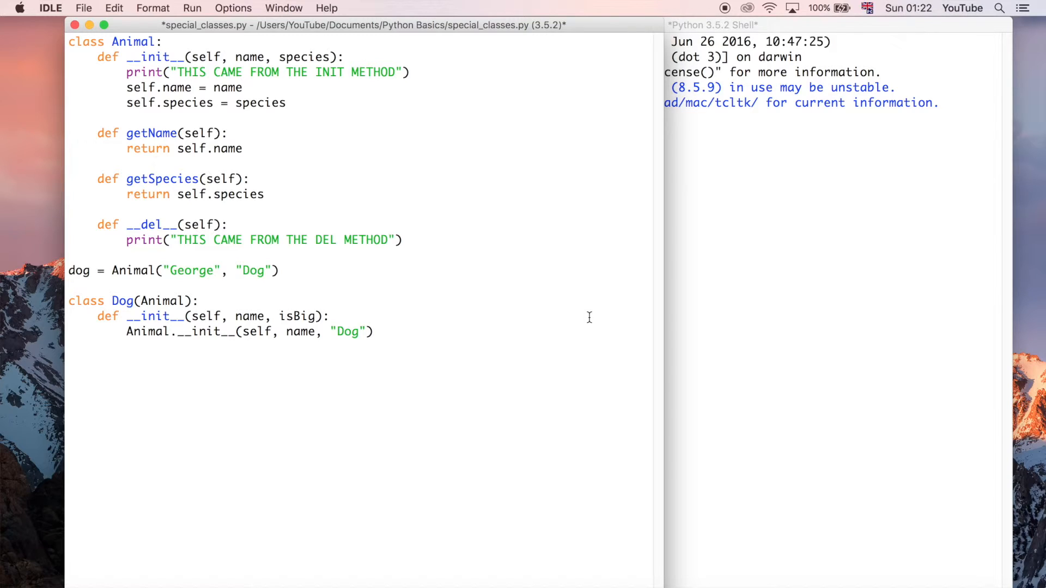
key(Return)
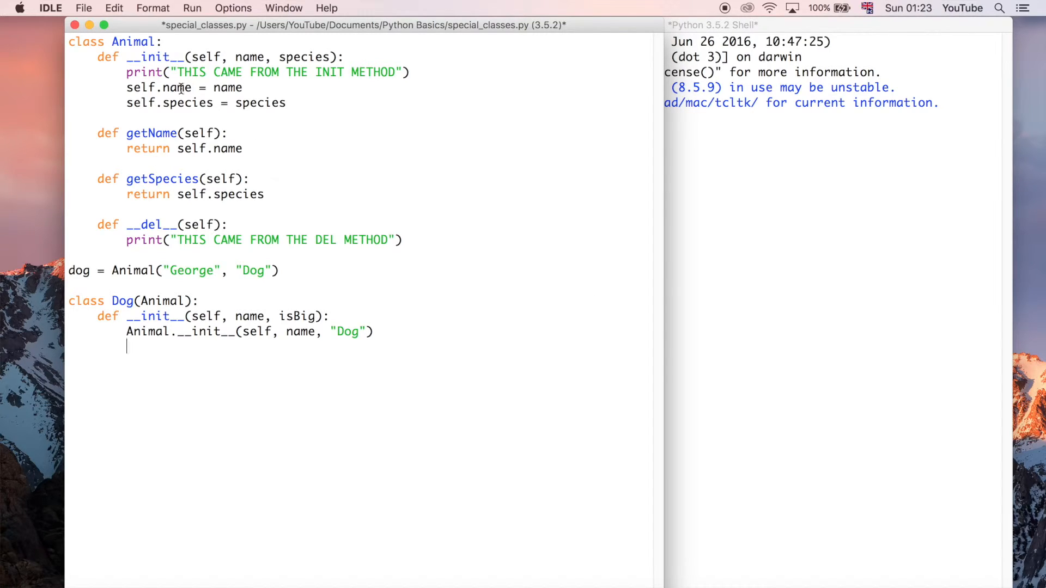
mouse_move(300, 316)
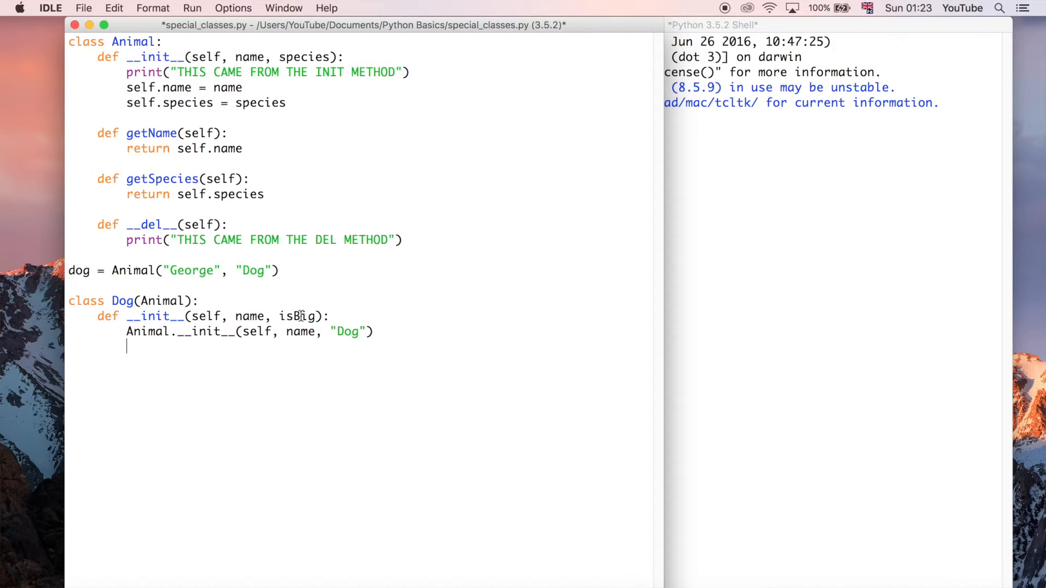
Add the line 'self.isBig = isBig' under the Animal.__init__ call.
text(self.i)
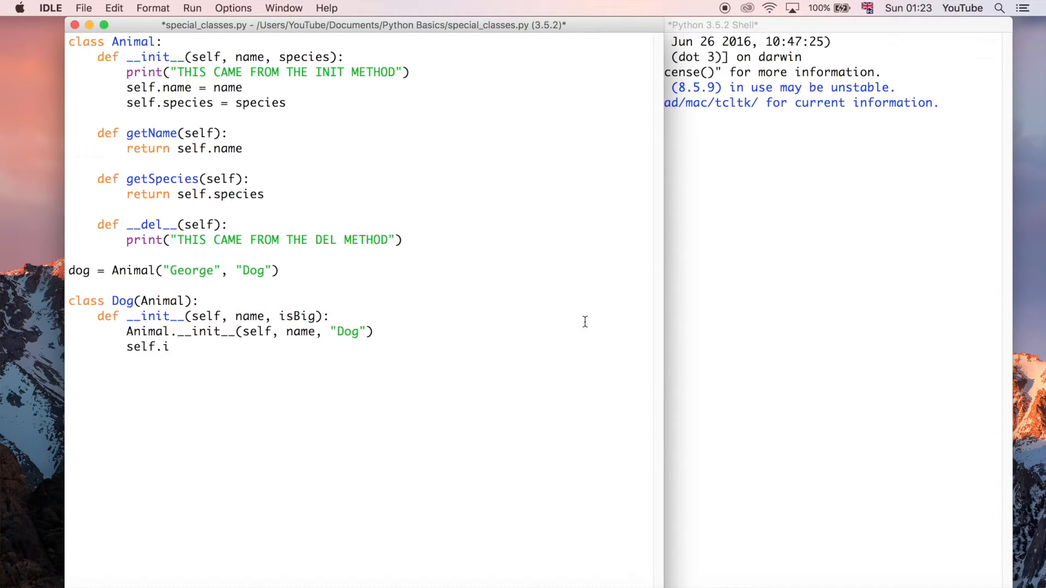
text(sBig -)
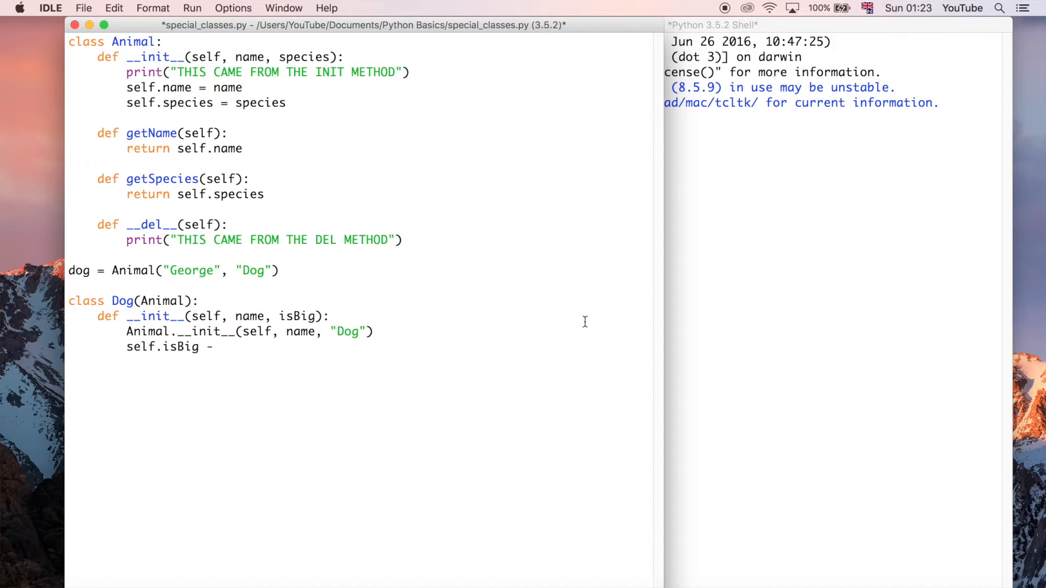
text(= is)
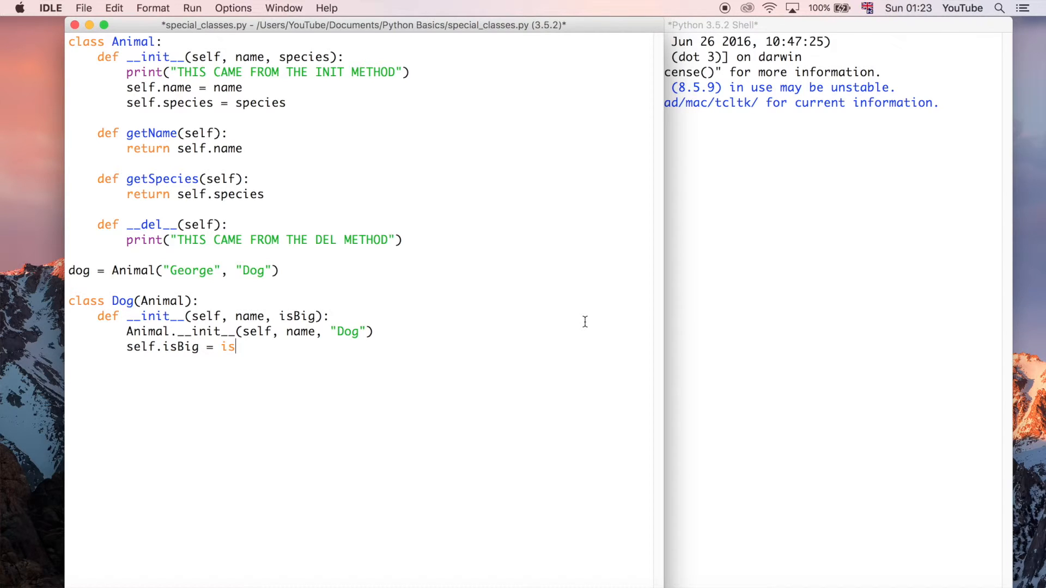
text(Big)
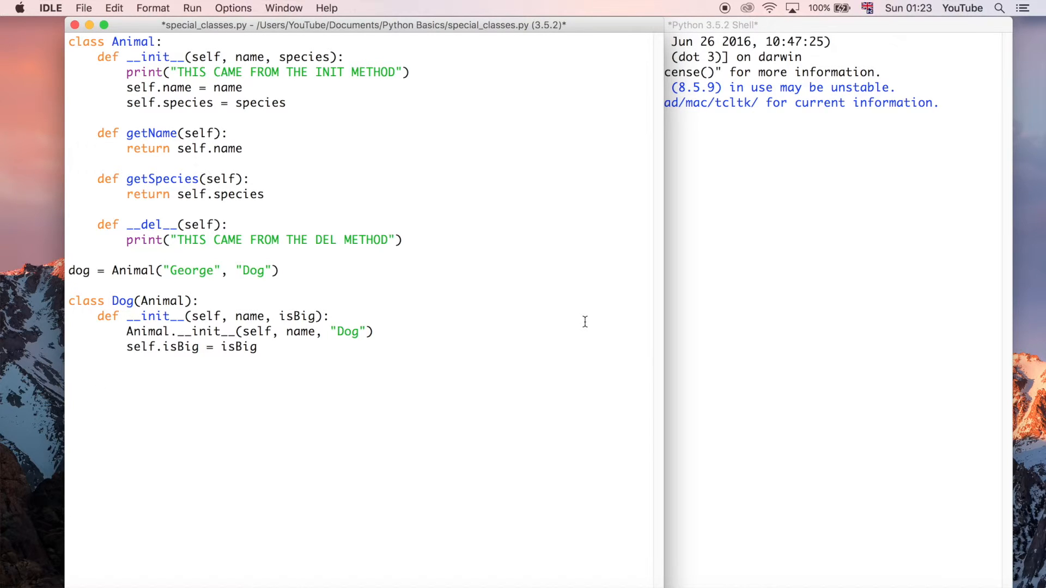
mouse_move(267, 319)
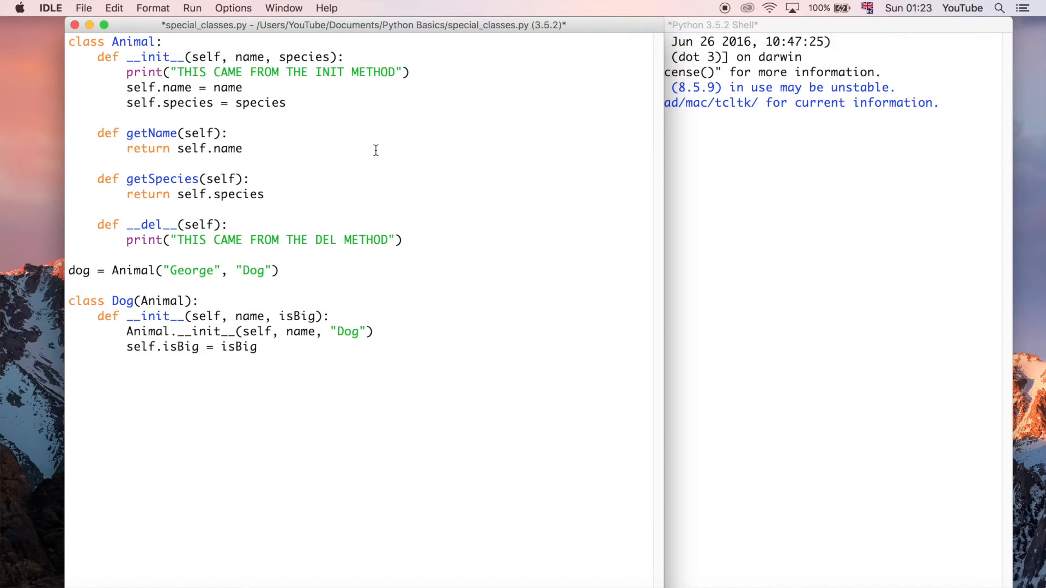
mouse_move(446, 162)
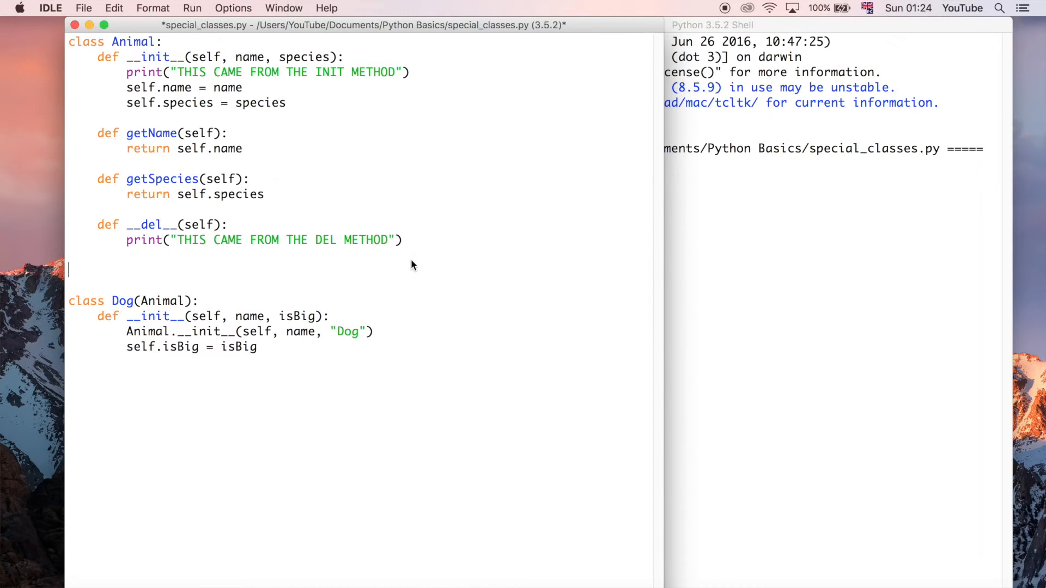
Remove the leftover blank line above class Dog, then save and run special_classes.py.
key(backspace)
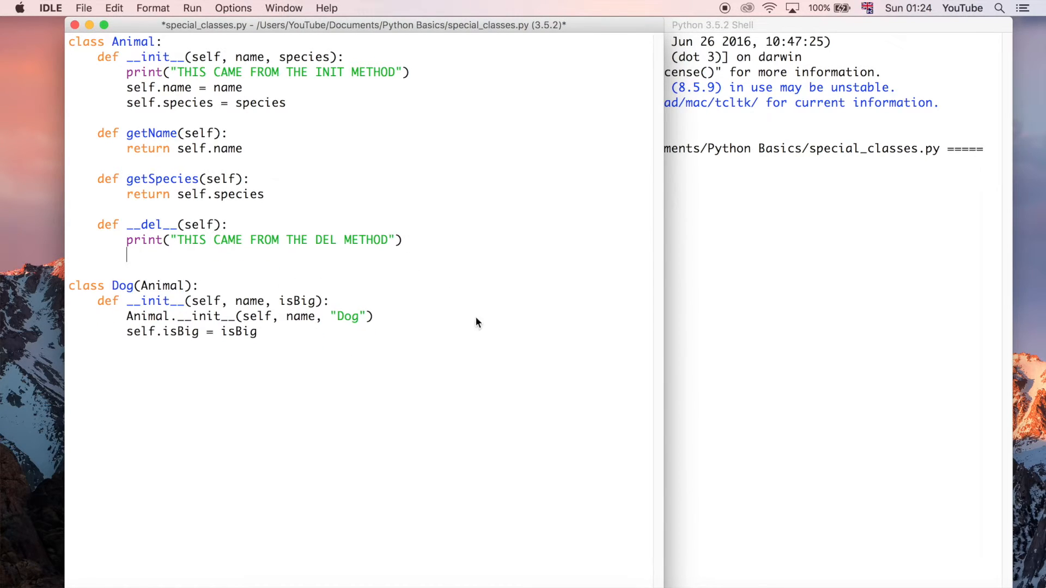
key(f5)
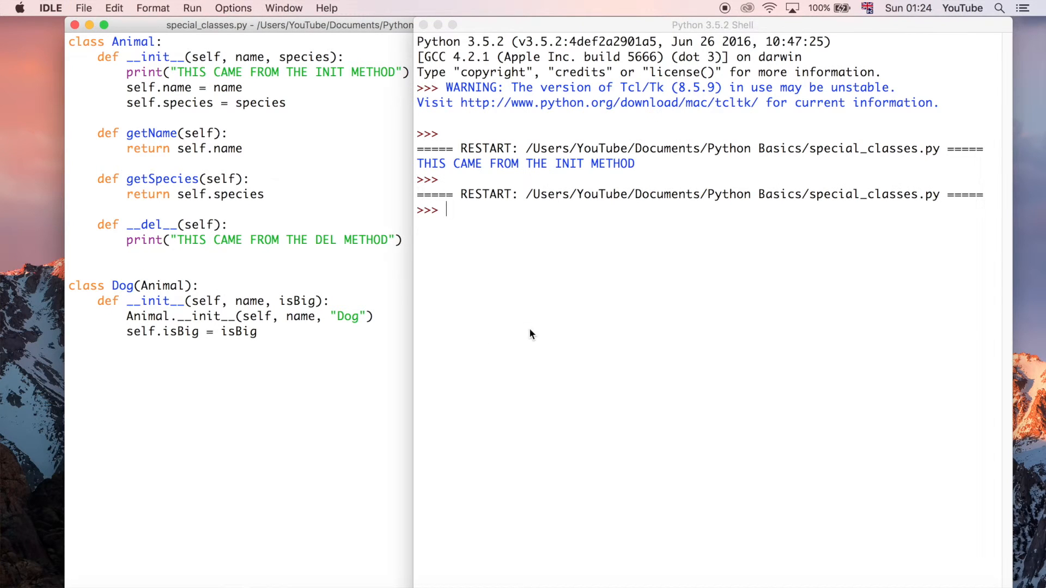
mouse_move(202, 276)
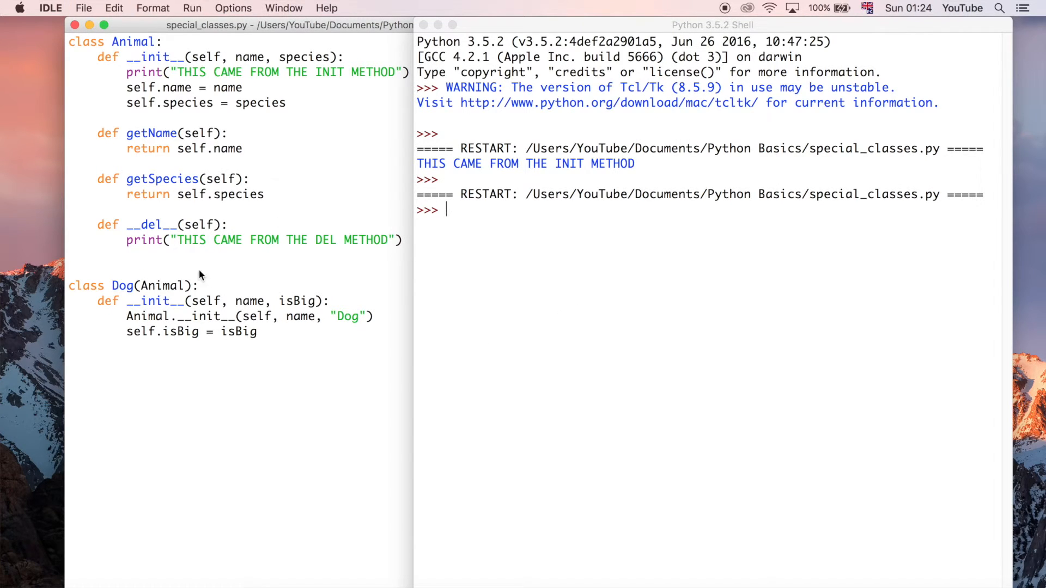
mouse_move(592, 308)
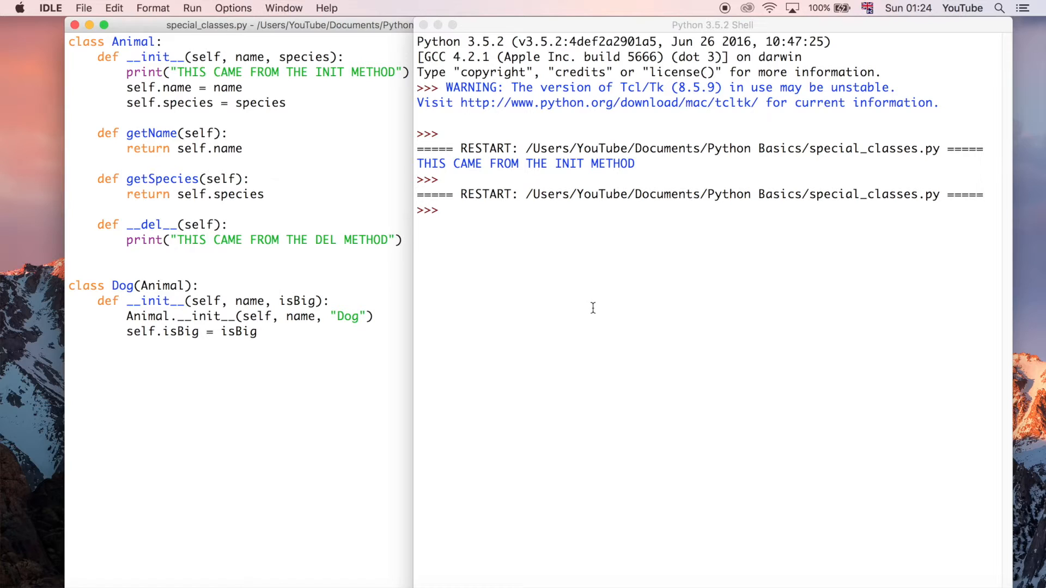
Run dog = Dog("Rupert", True) in the shell to create the big dog.
text(dog =)
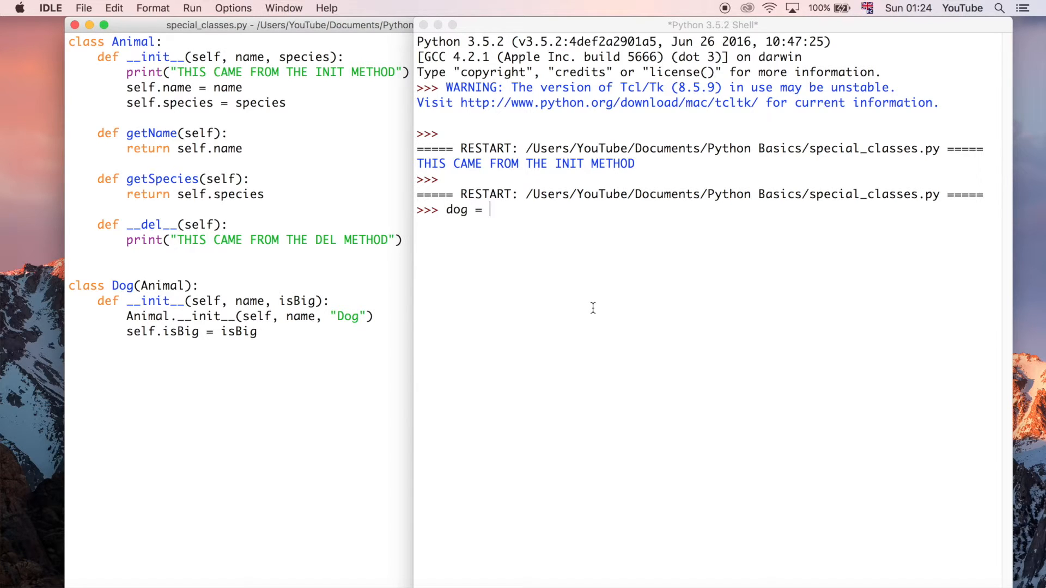
text(D)
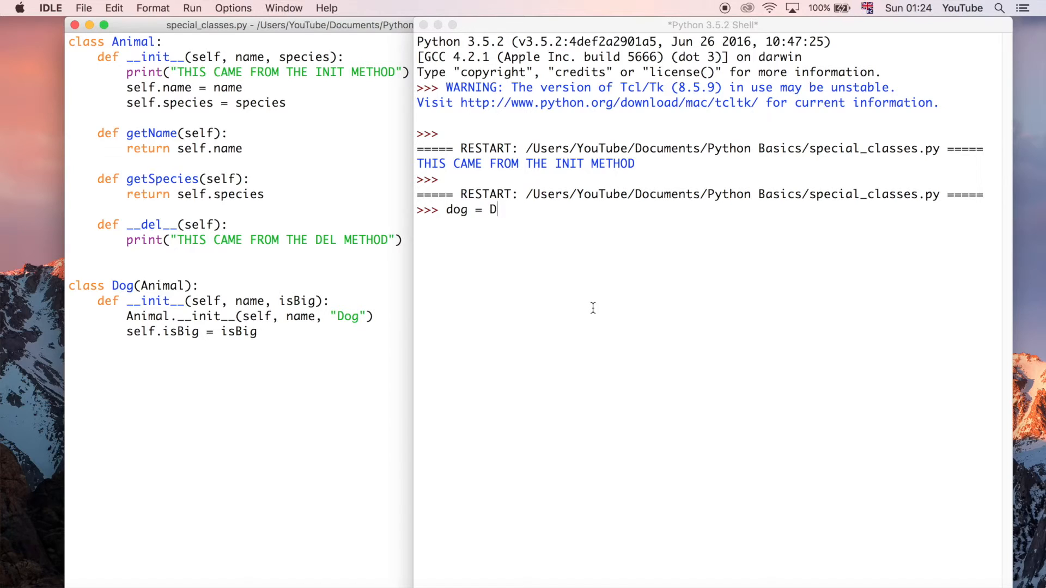
text(og)
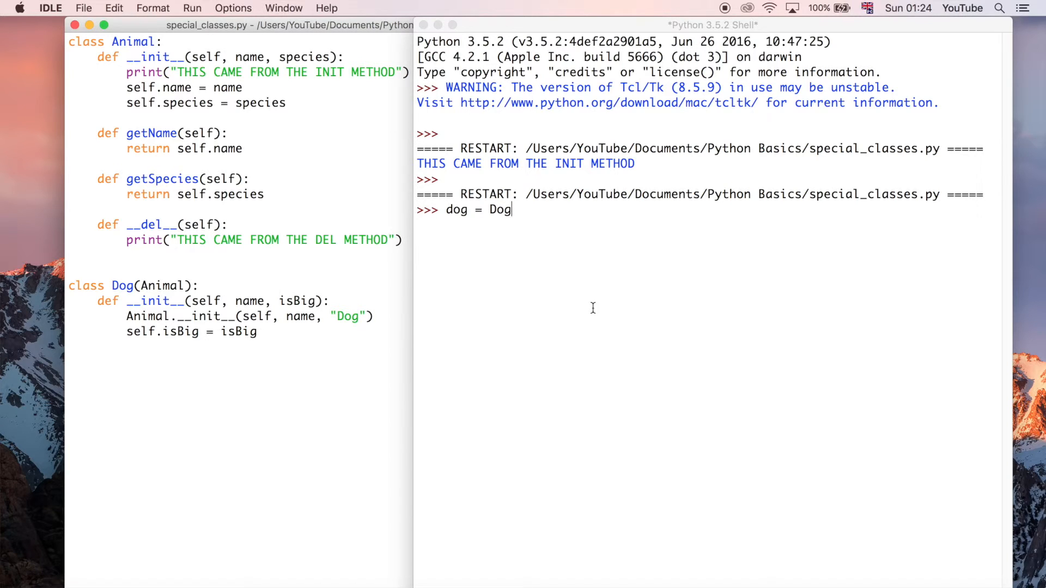
text(())
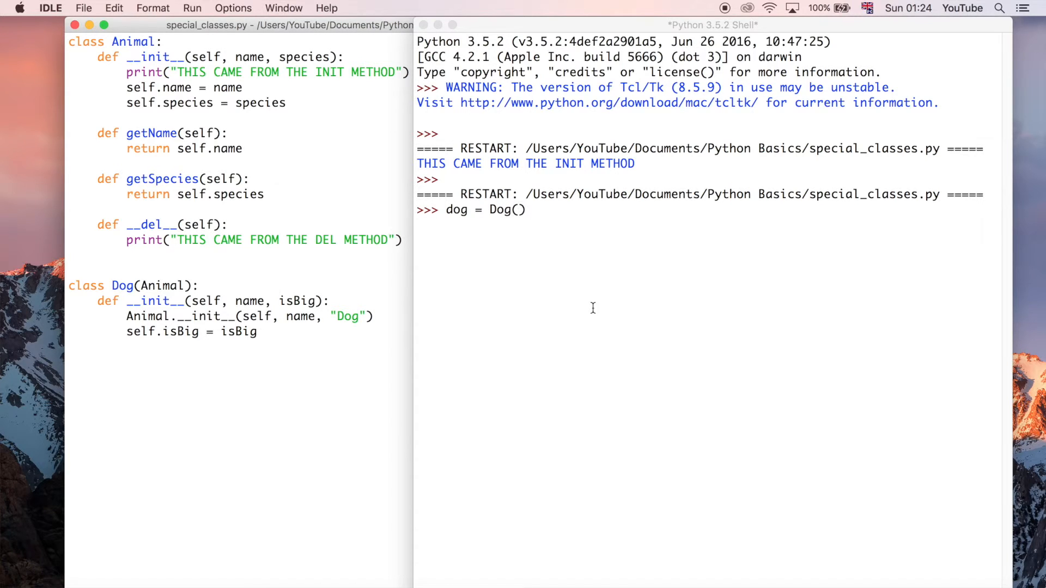
mouse_move(250, 302)
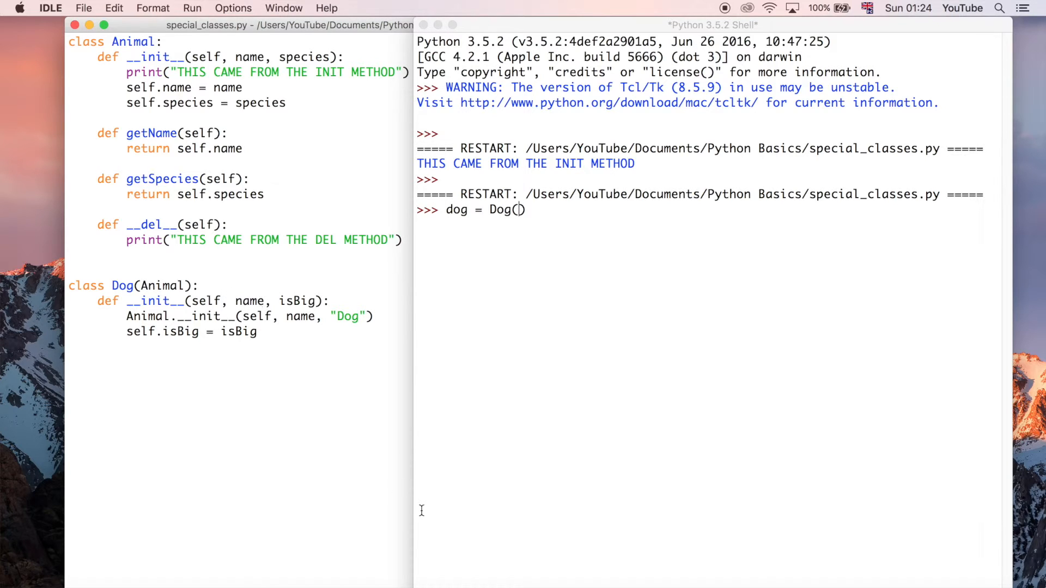
text(")
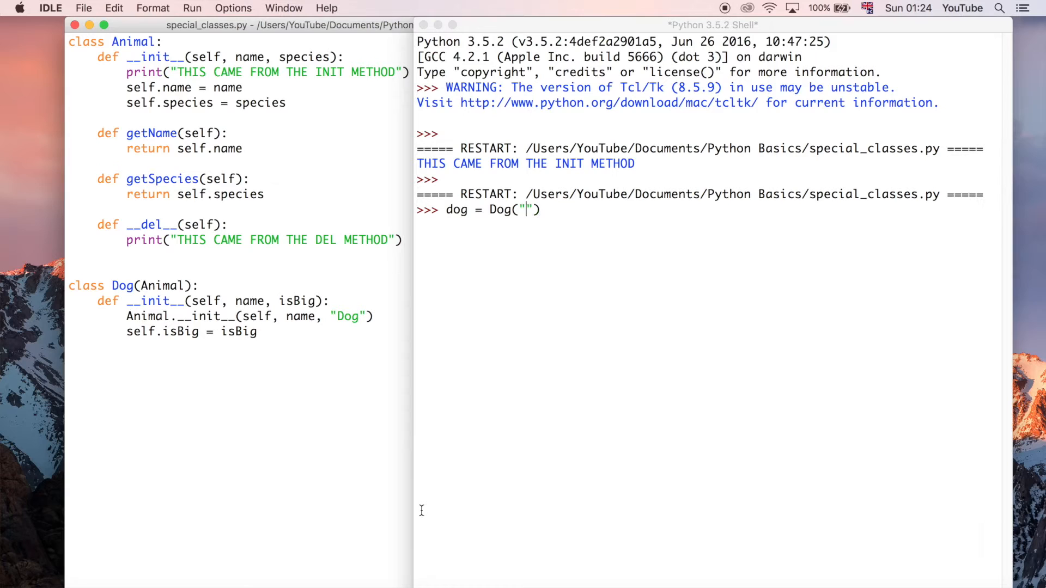
text(R)
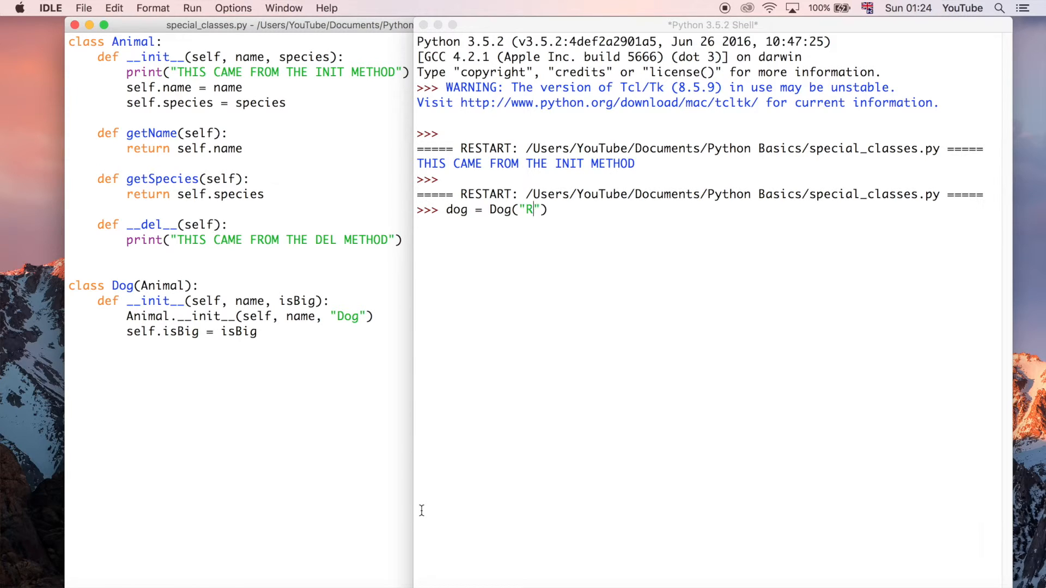
text(upert)
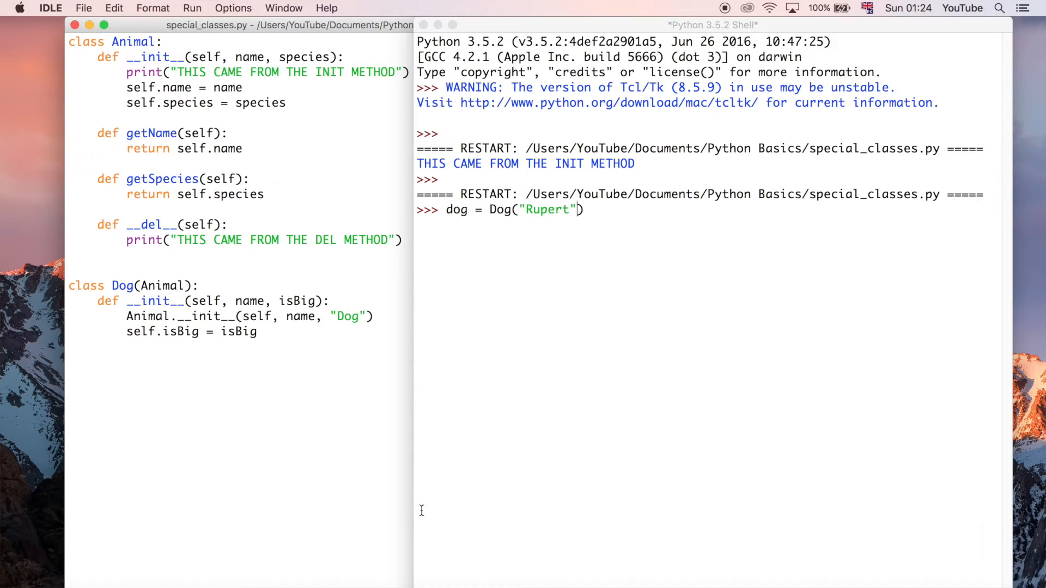
text(,)
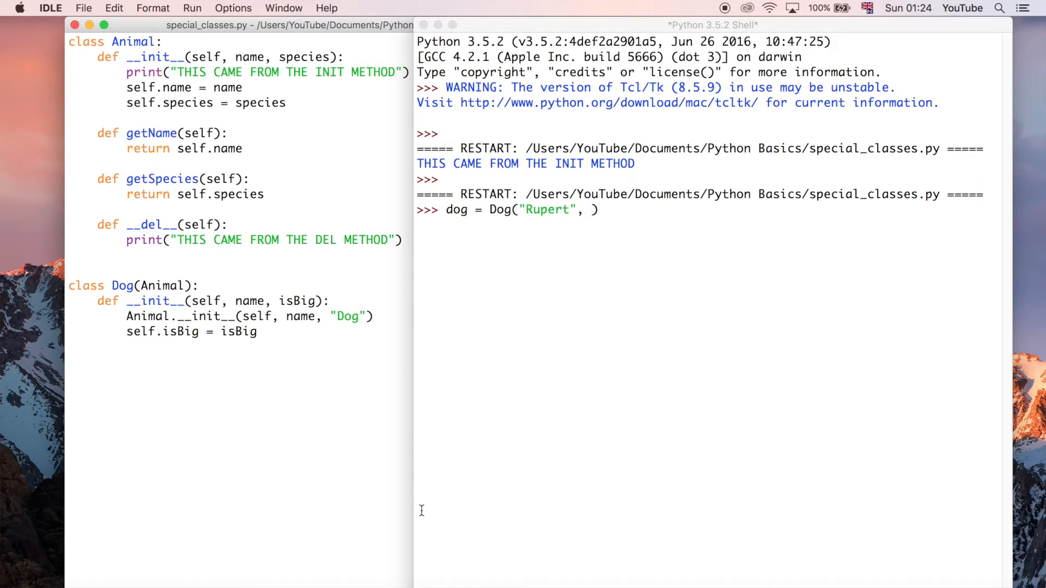
text(True)
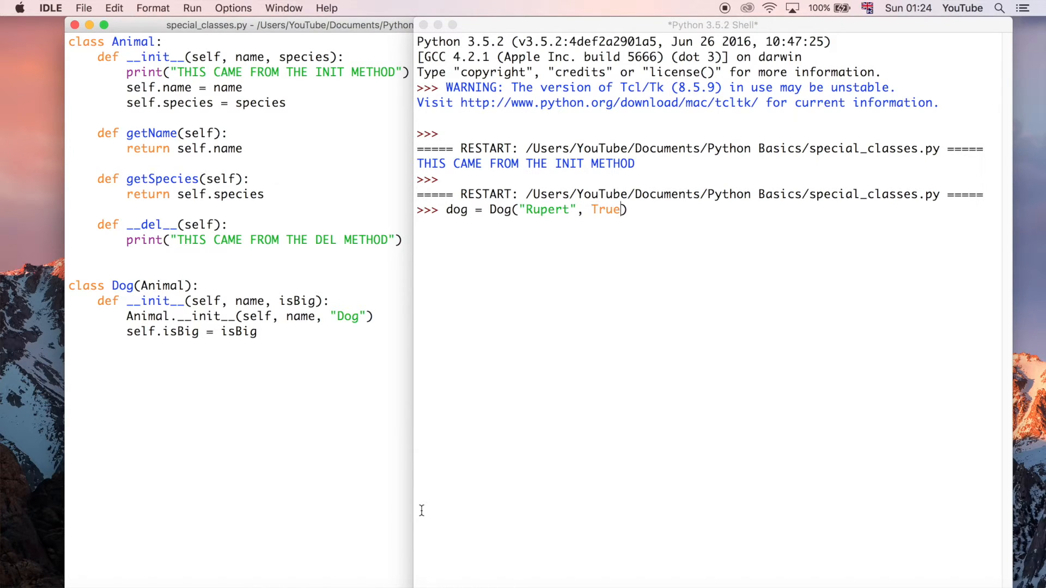
key(Return)
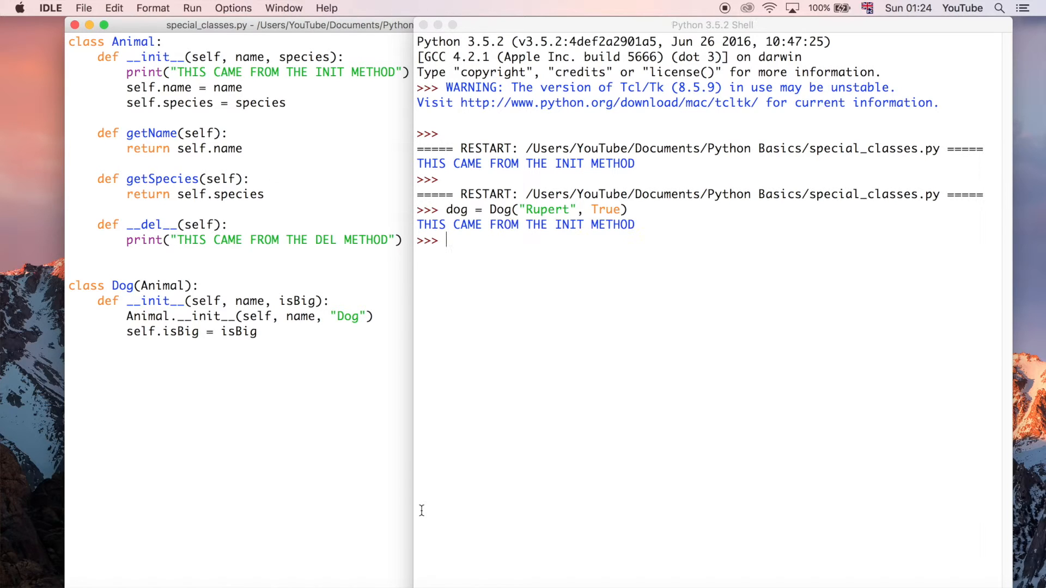
mouse_move(514, 481)
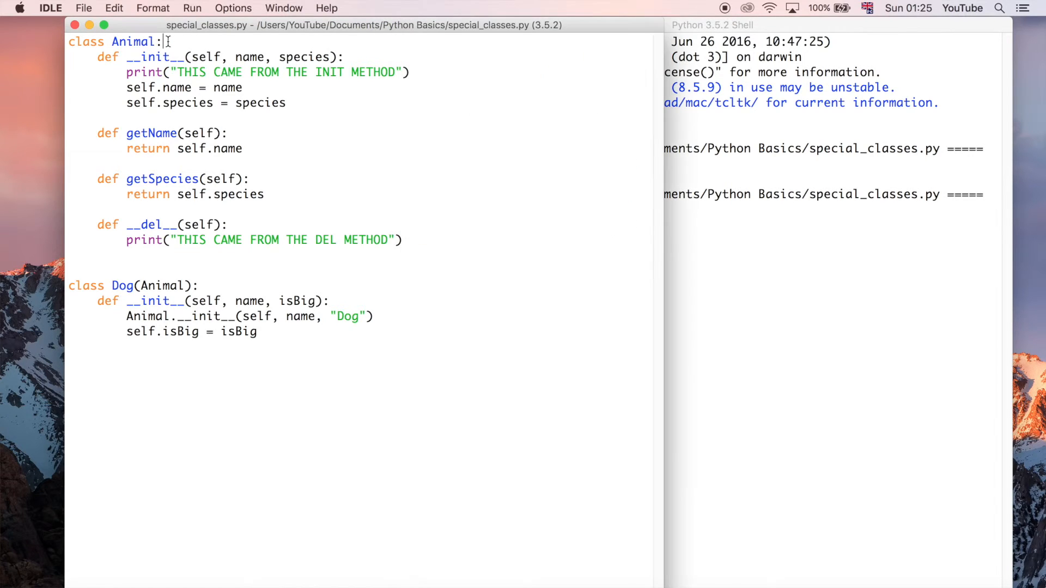
Add a class-level 'age = 7' line at the top of the Animal class.
text(age)
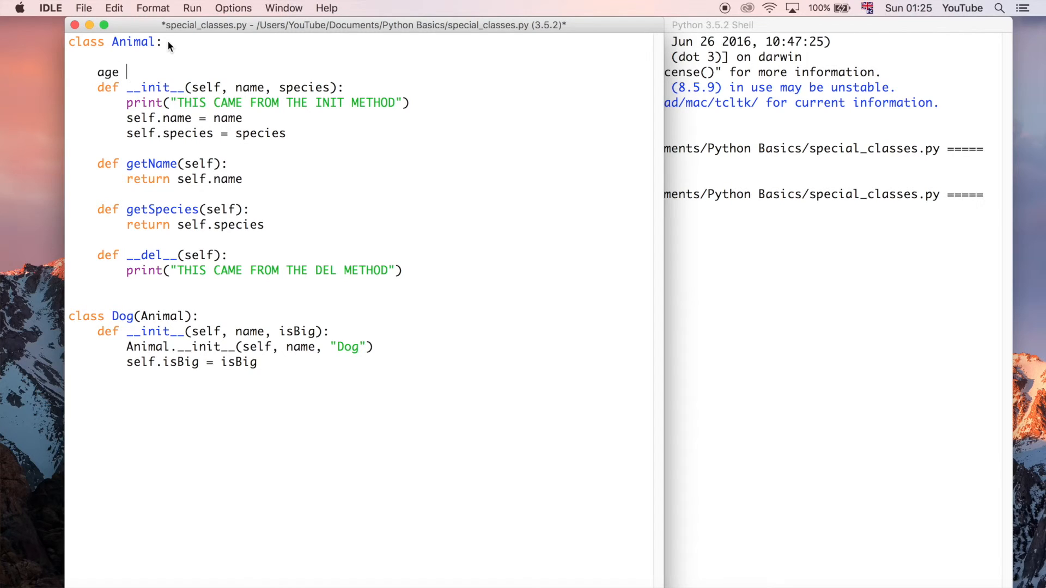
text(= 7)
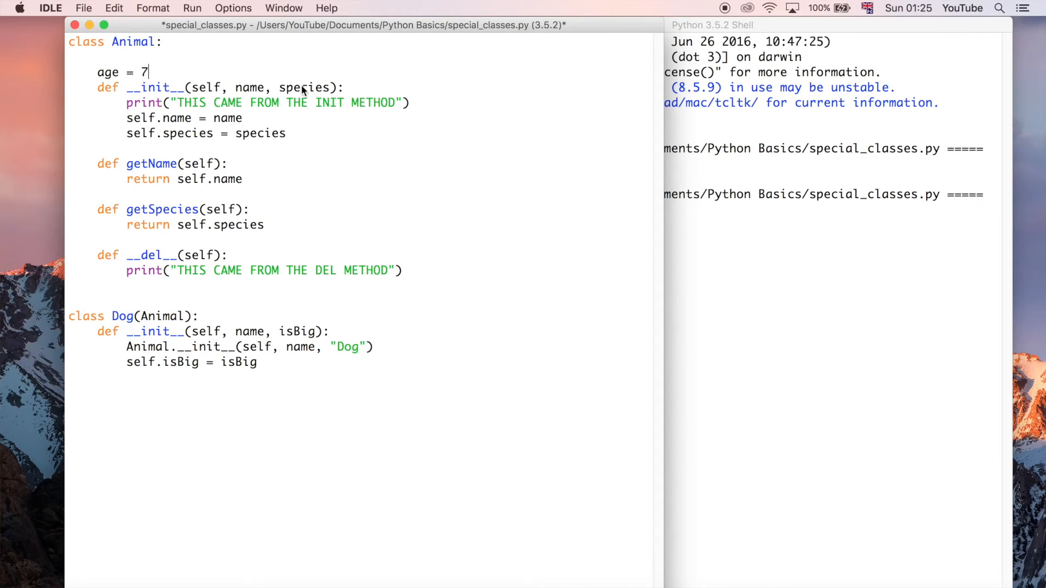
mouse_move(394, 70)
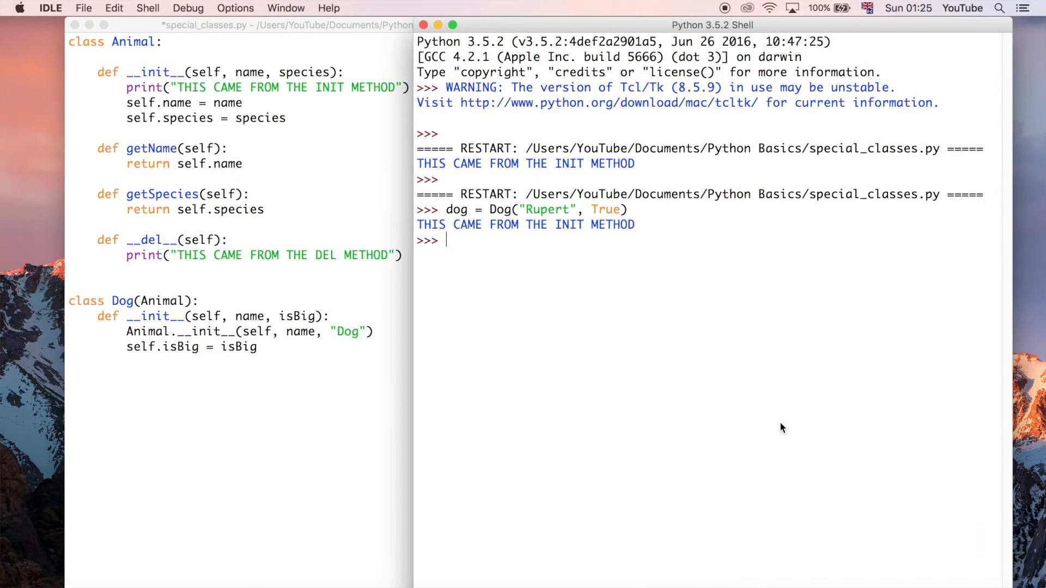
mouse_move(437, 332)
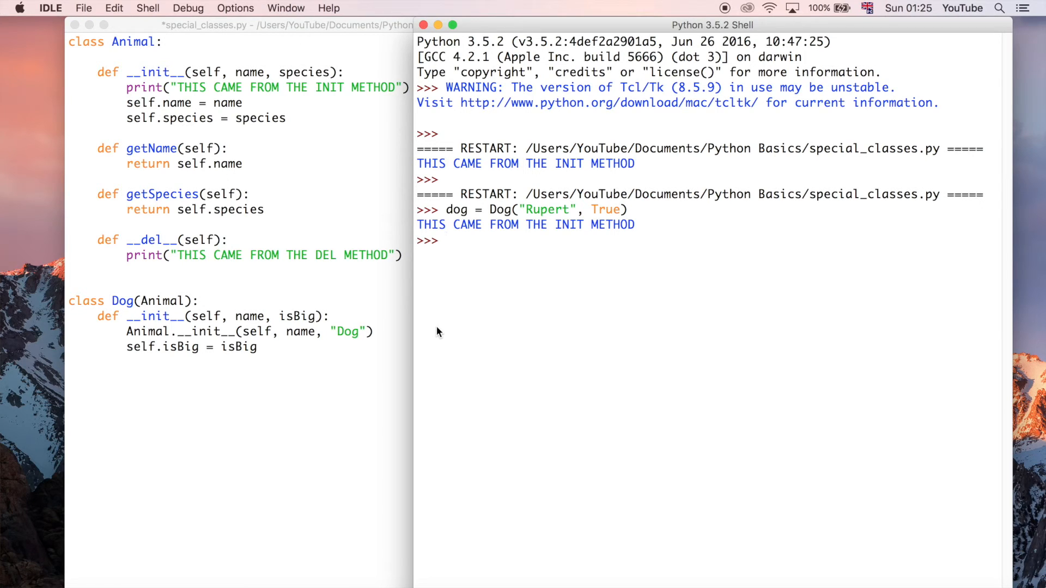
Run dog.getName() in the shell, which returns 'Rupert'.
click(446, 240)
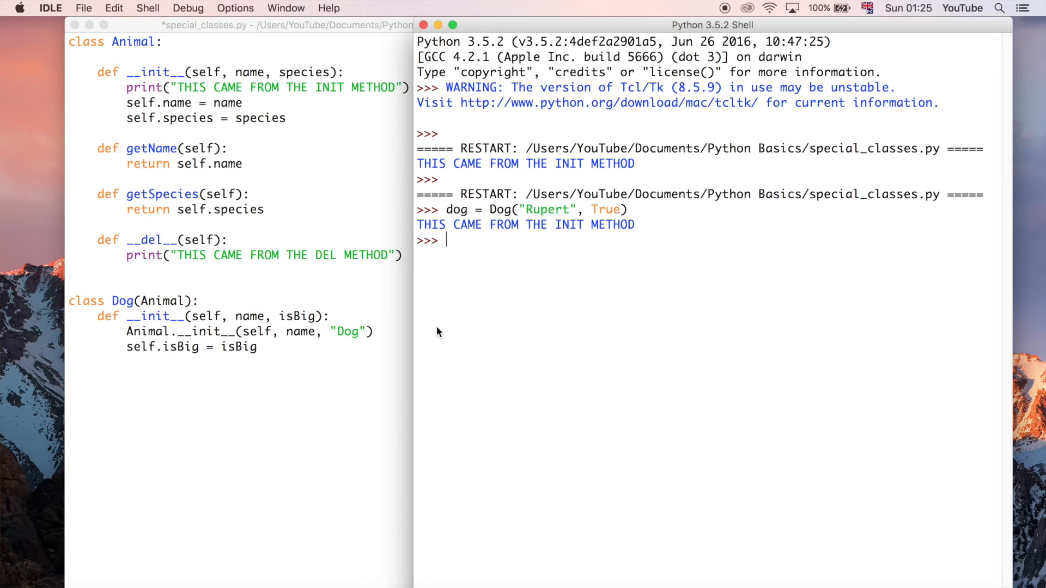
mouse_move(289, 366)
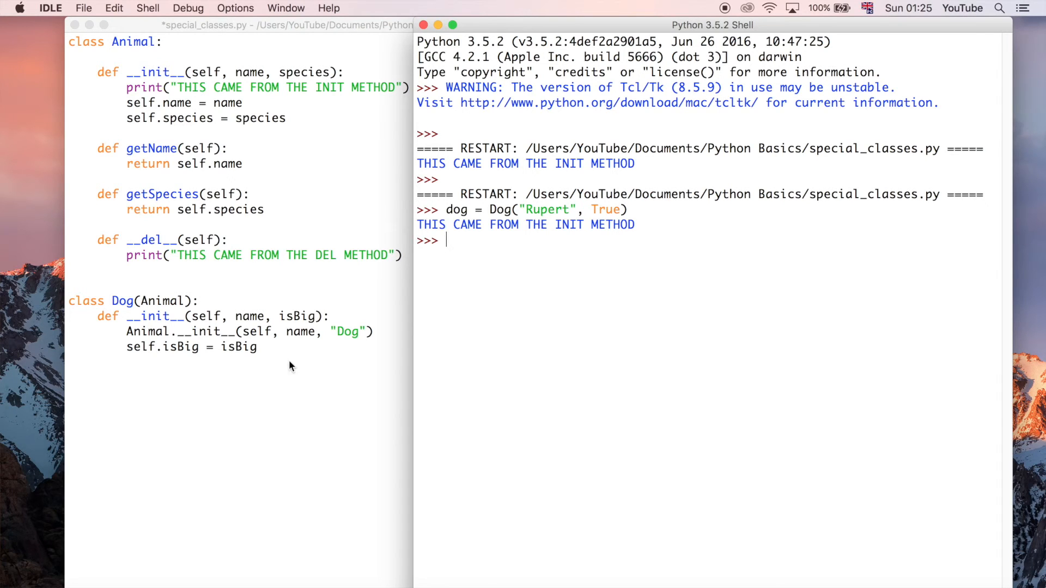
text(dog)
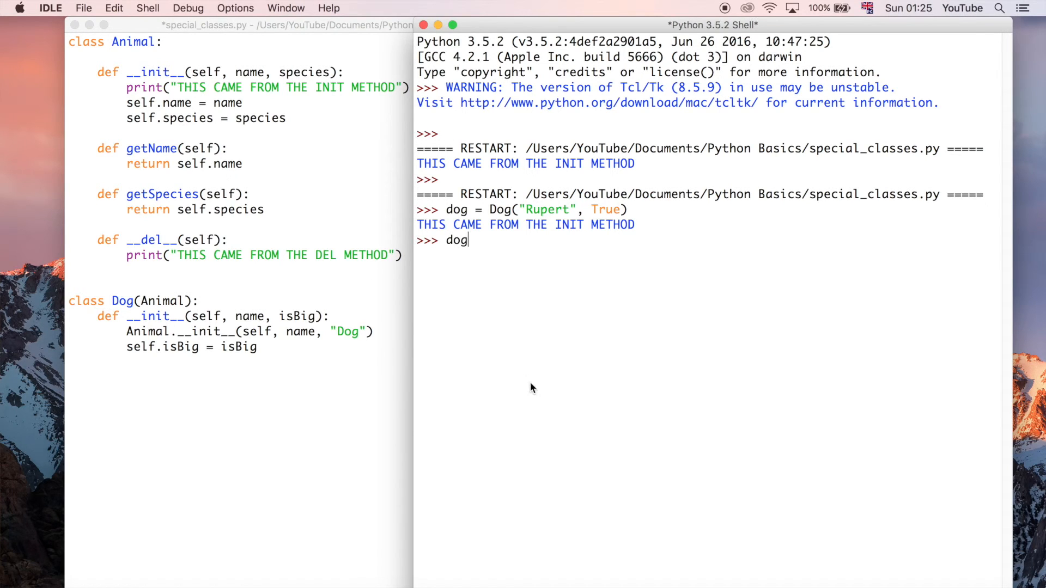
text(.getName)
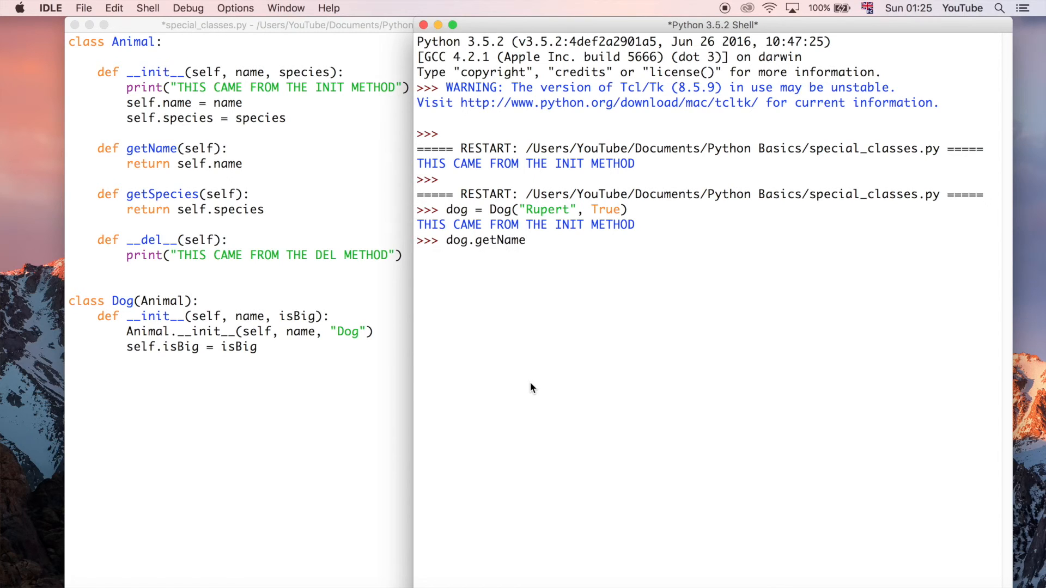
text(())
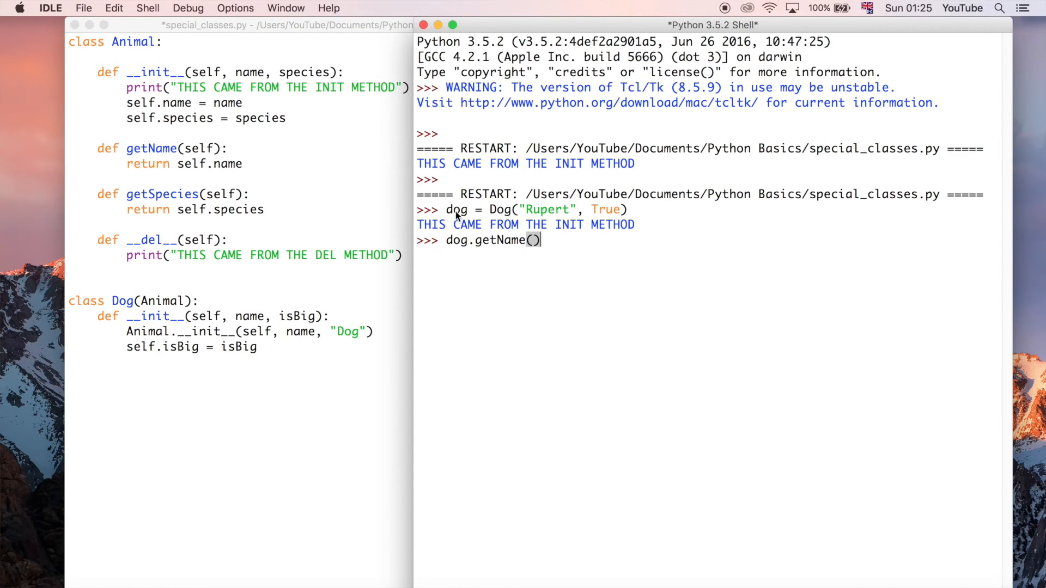
mouse_move(458, 222)
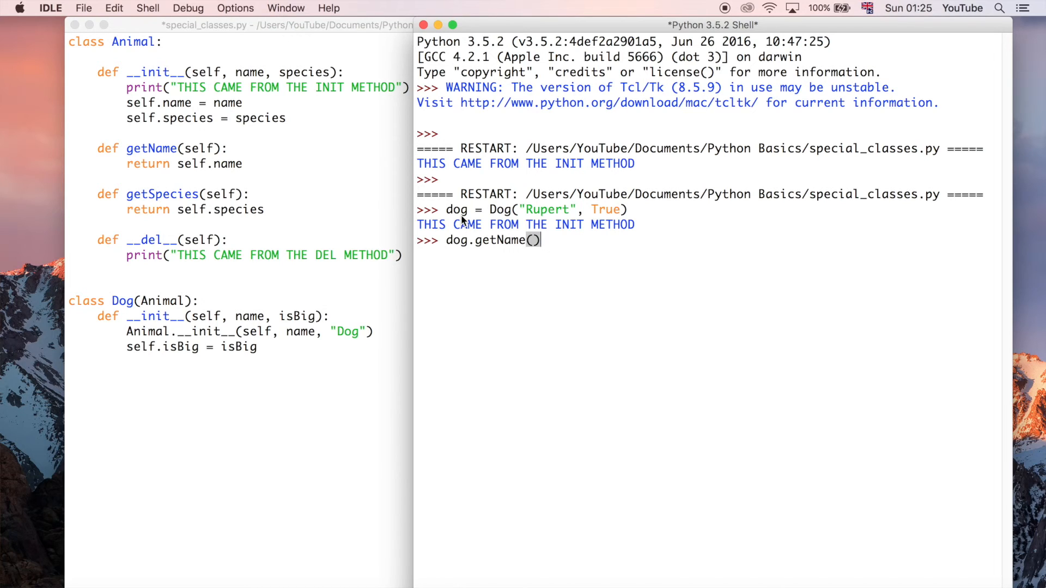
mouse_move(658, 290)
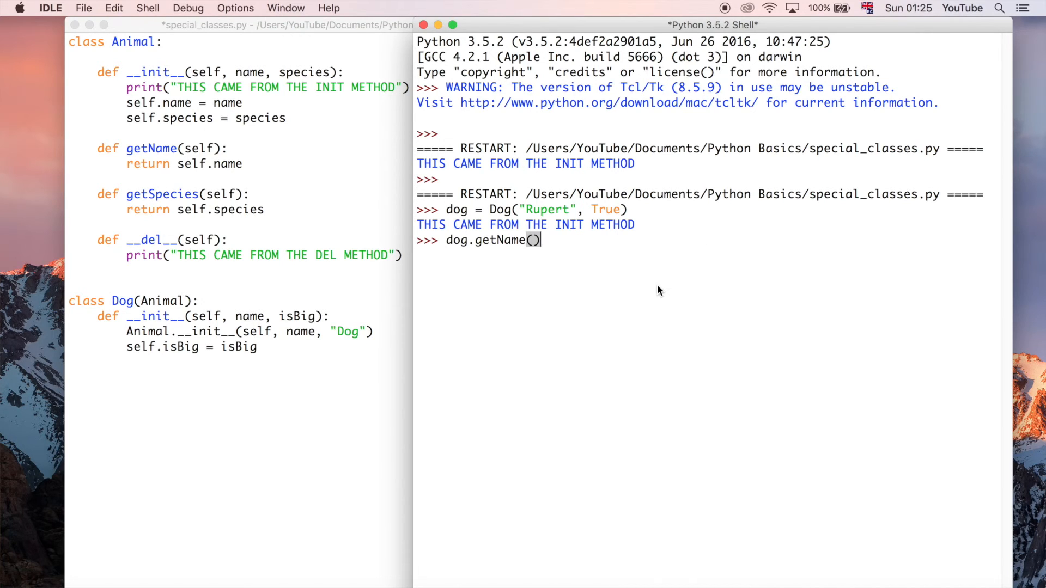
key(Return)
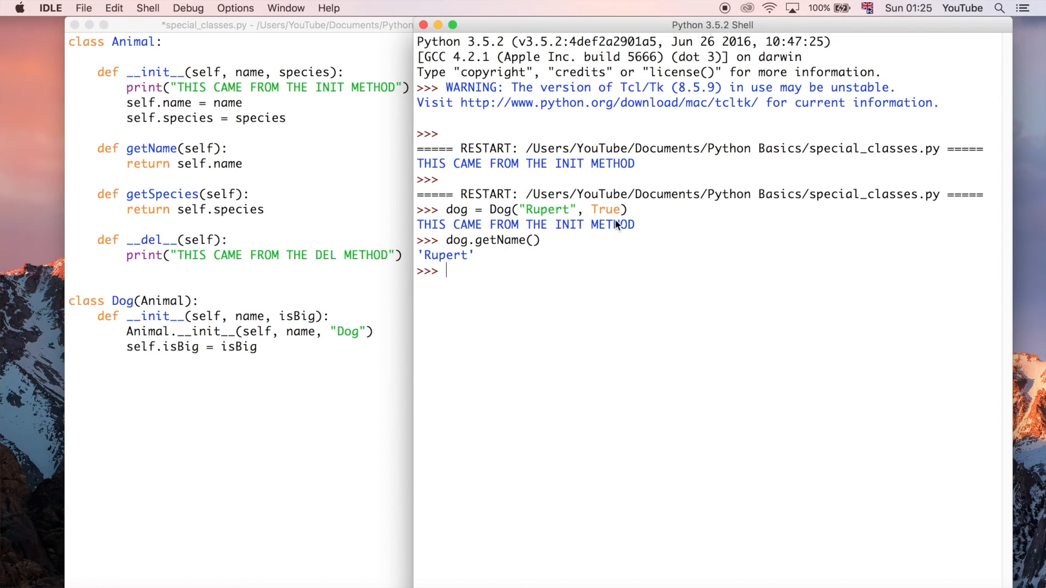
Enter dog.isB in the shell to check the dog's isBig attribute.
text(dog.)
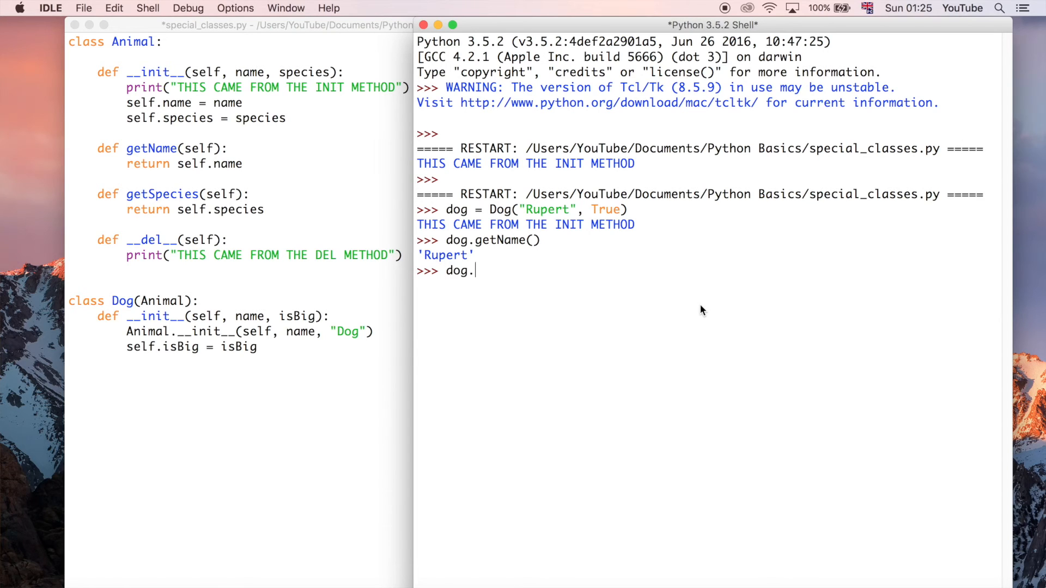
text(isB)
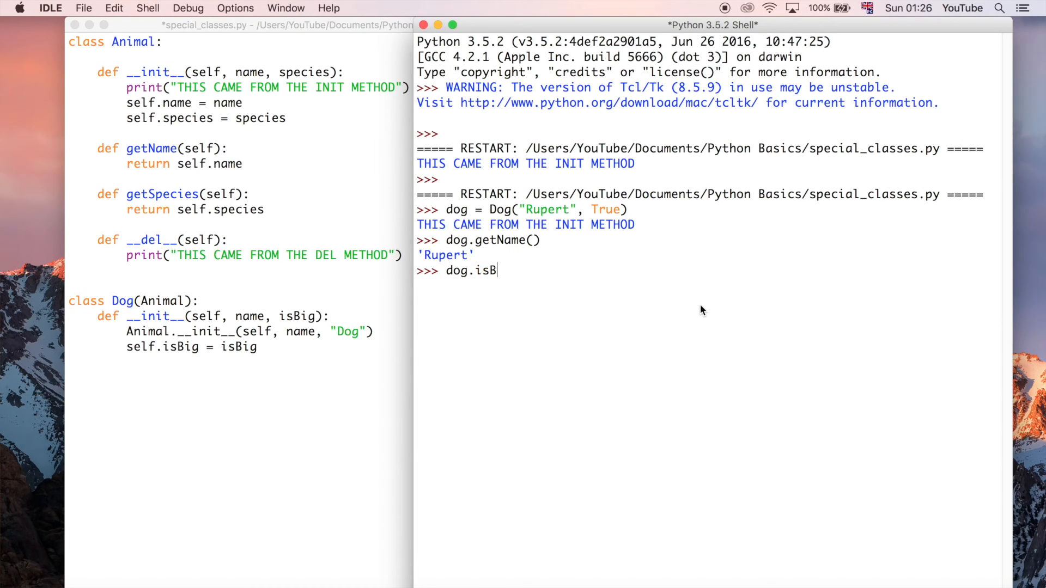
key(Return)
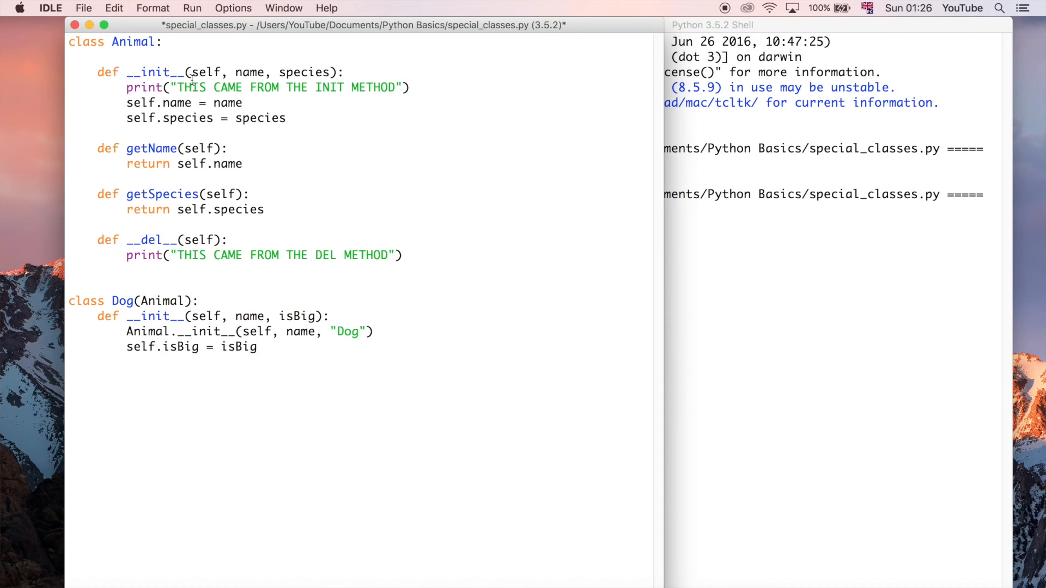
Click in the editor to begin selecting Animal's methods for copying.
click(402, 255)
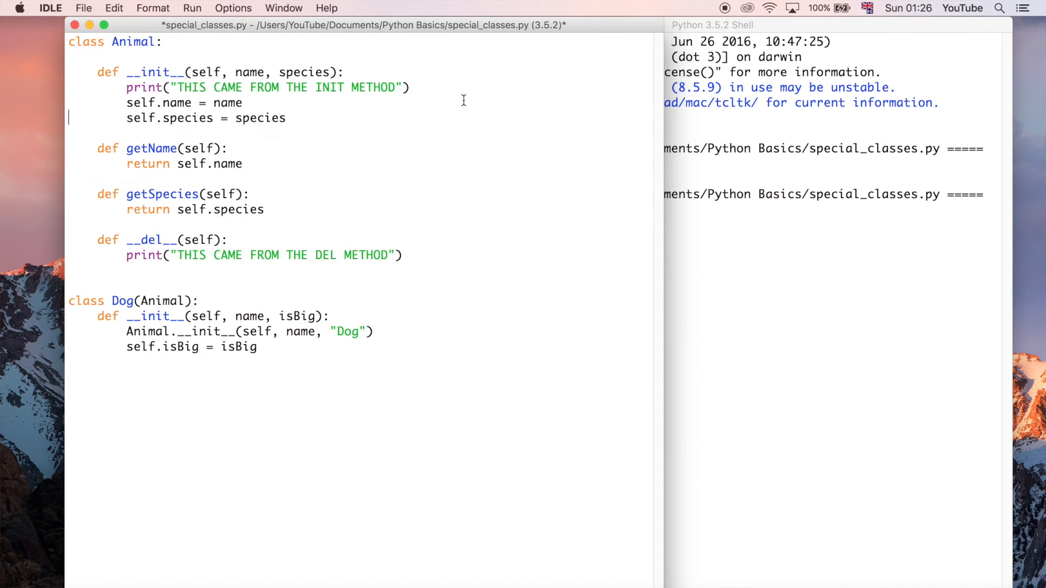
mouse_move(436, 337)
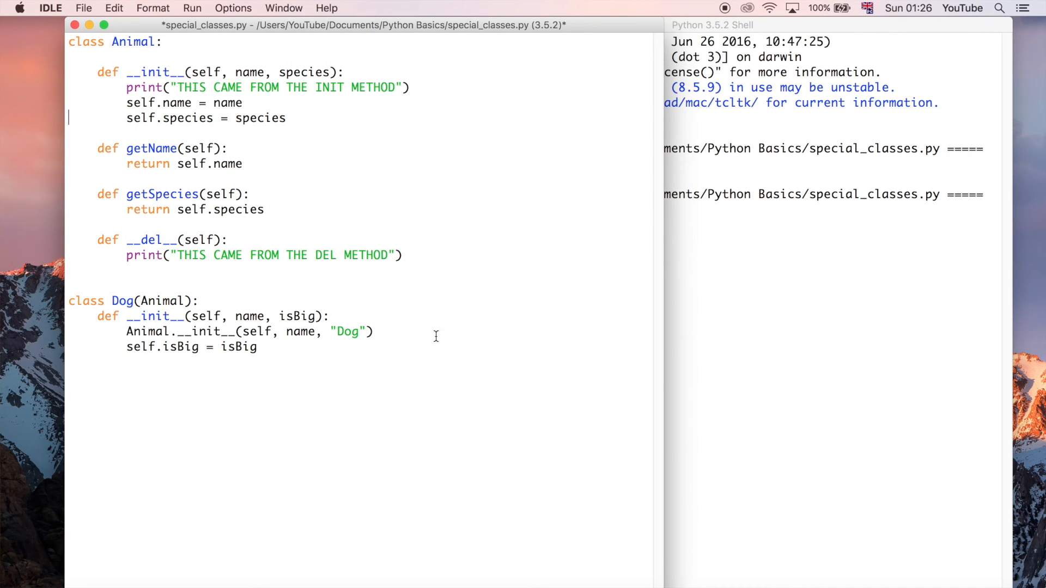
mouse_move(182, 433)
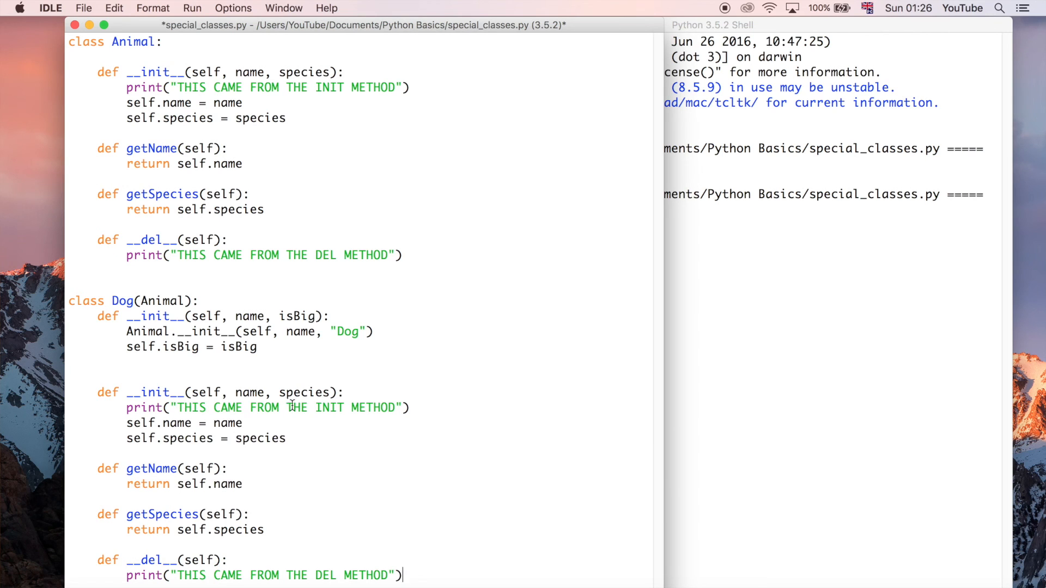
mouse_move(429, 576)
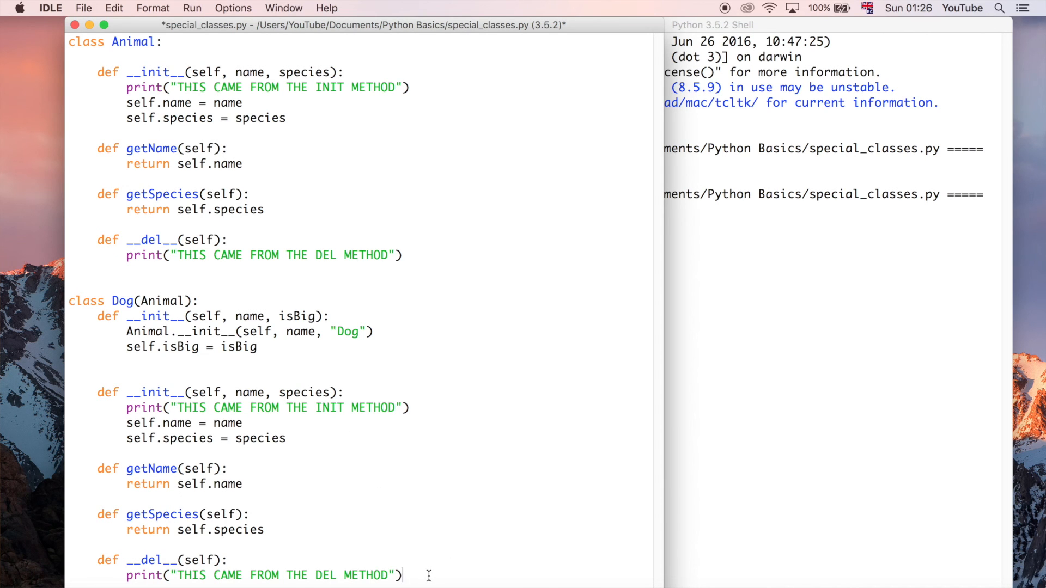